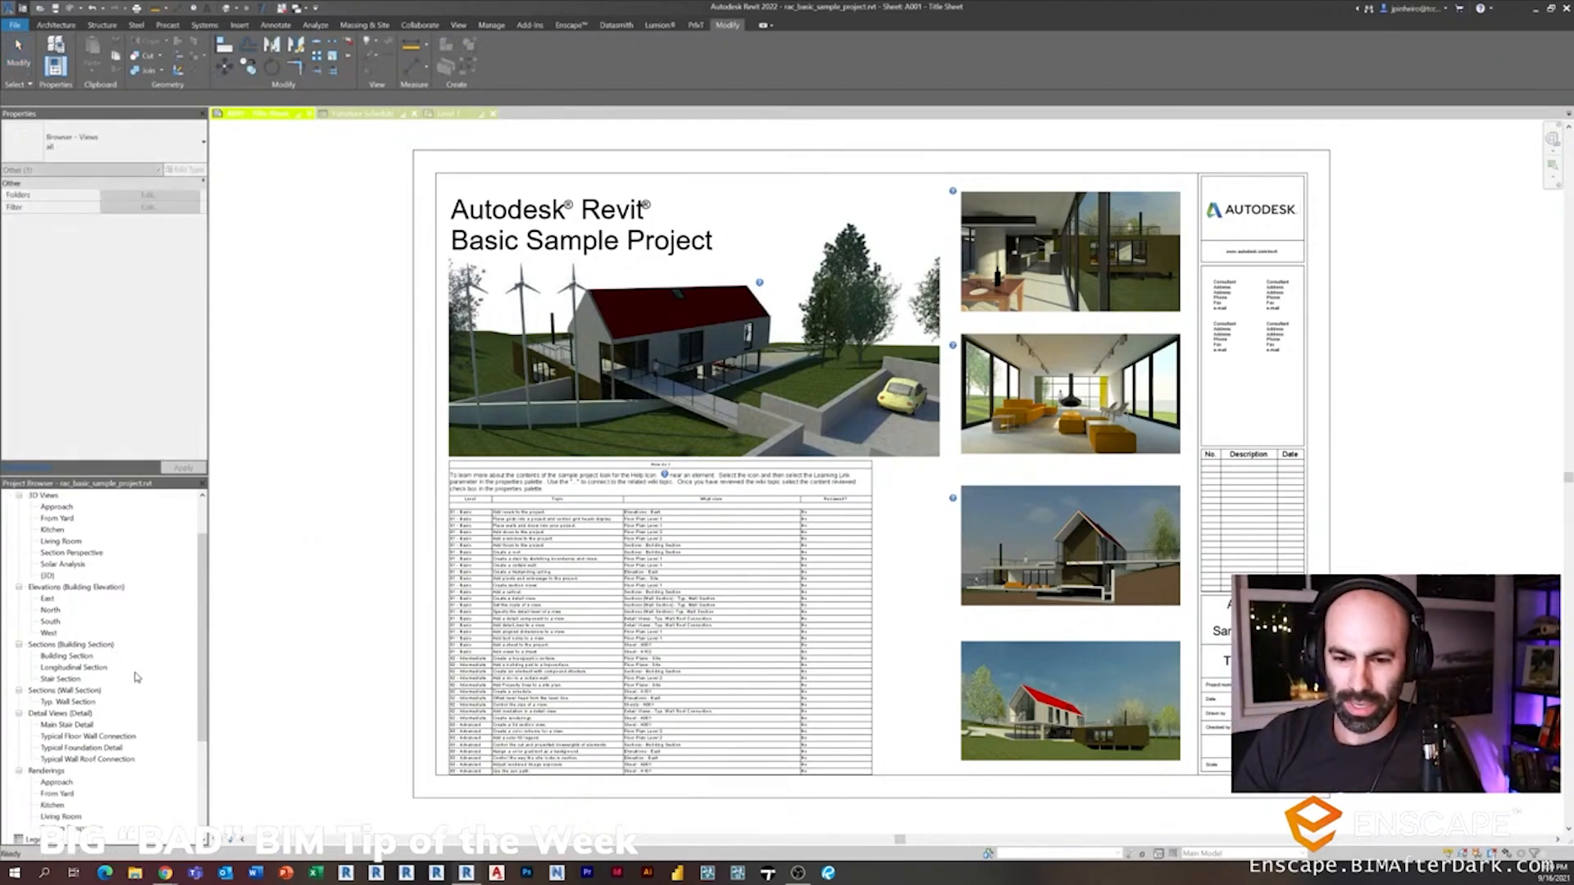
Step: Open the Furniture Schedule from the Project Browser's Schedules/Quantities
{"action": "scroll", "scroll_direction": "down", "scroll_amount": 3}
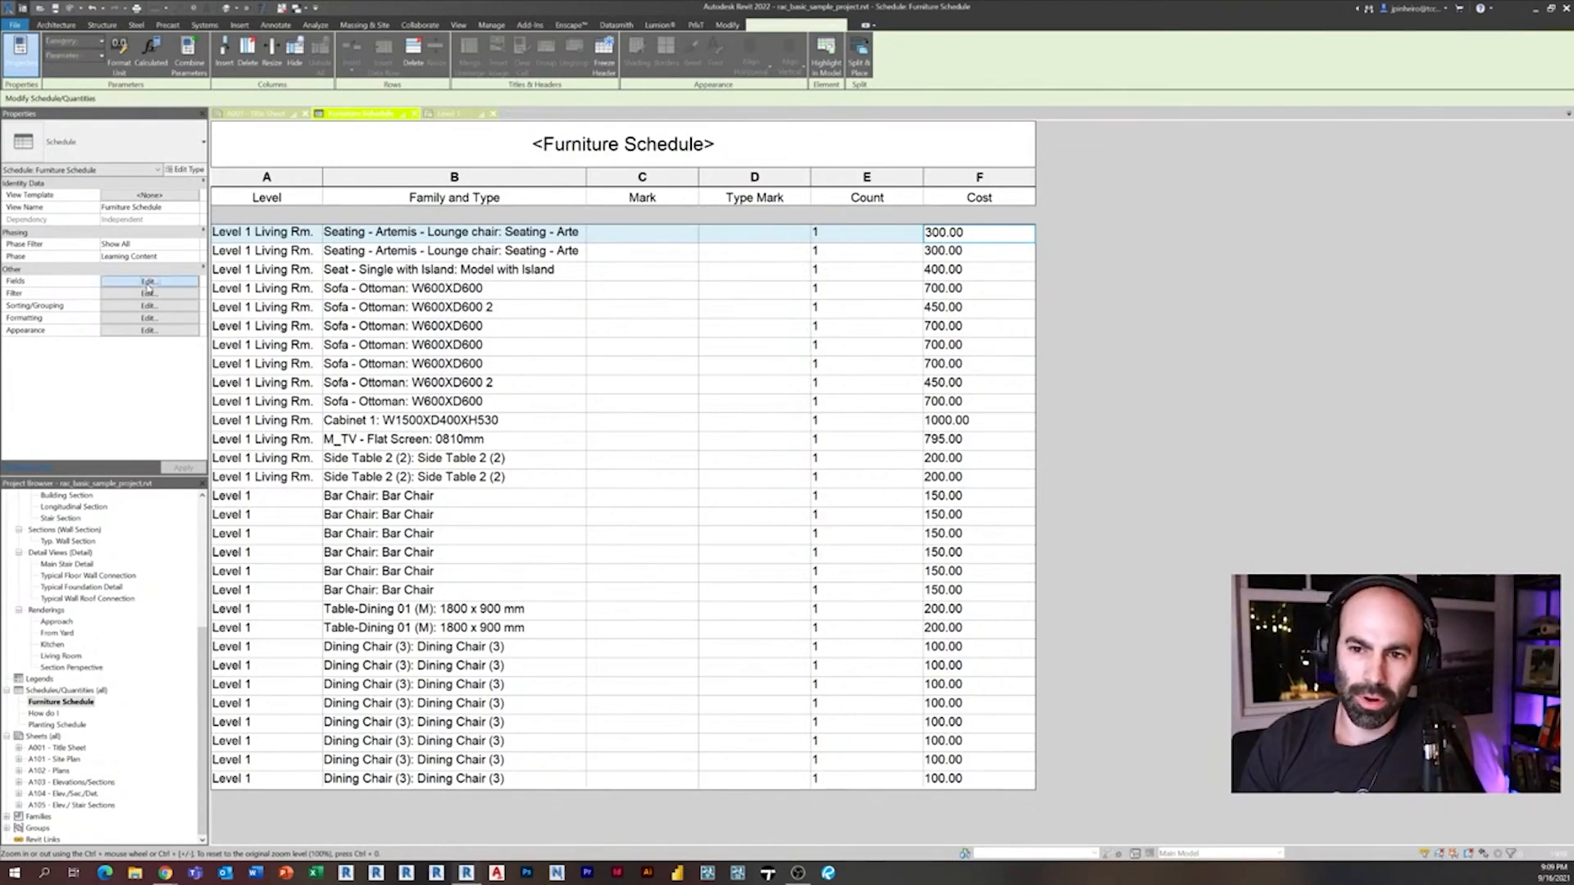
Step: Sort the schedule by Family and Type with Itemize every instance unchecked
{"action": "left_click", "coordinate": [148, 280]}
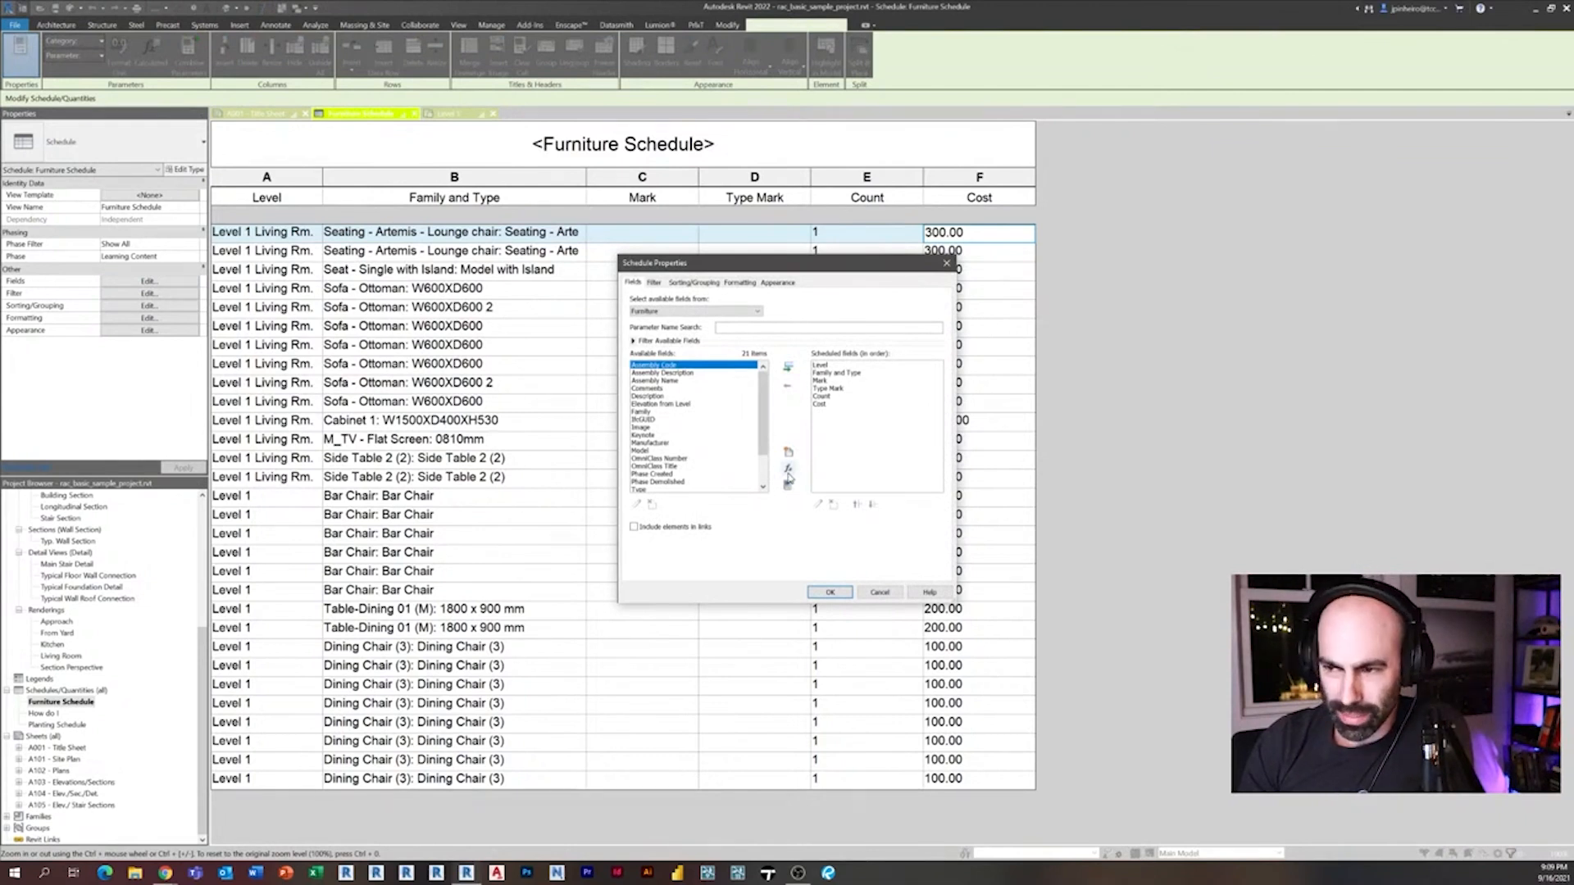
{"action": "mouse_move", "coordinate": [789, 472]}
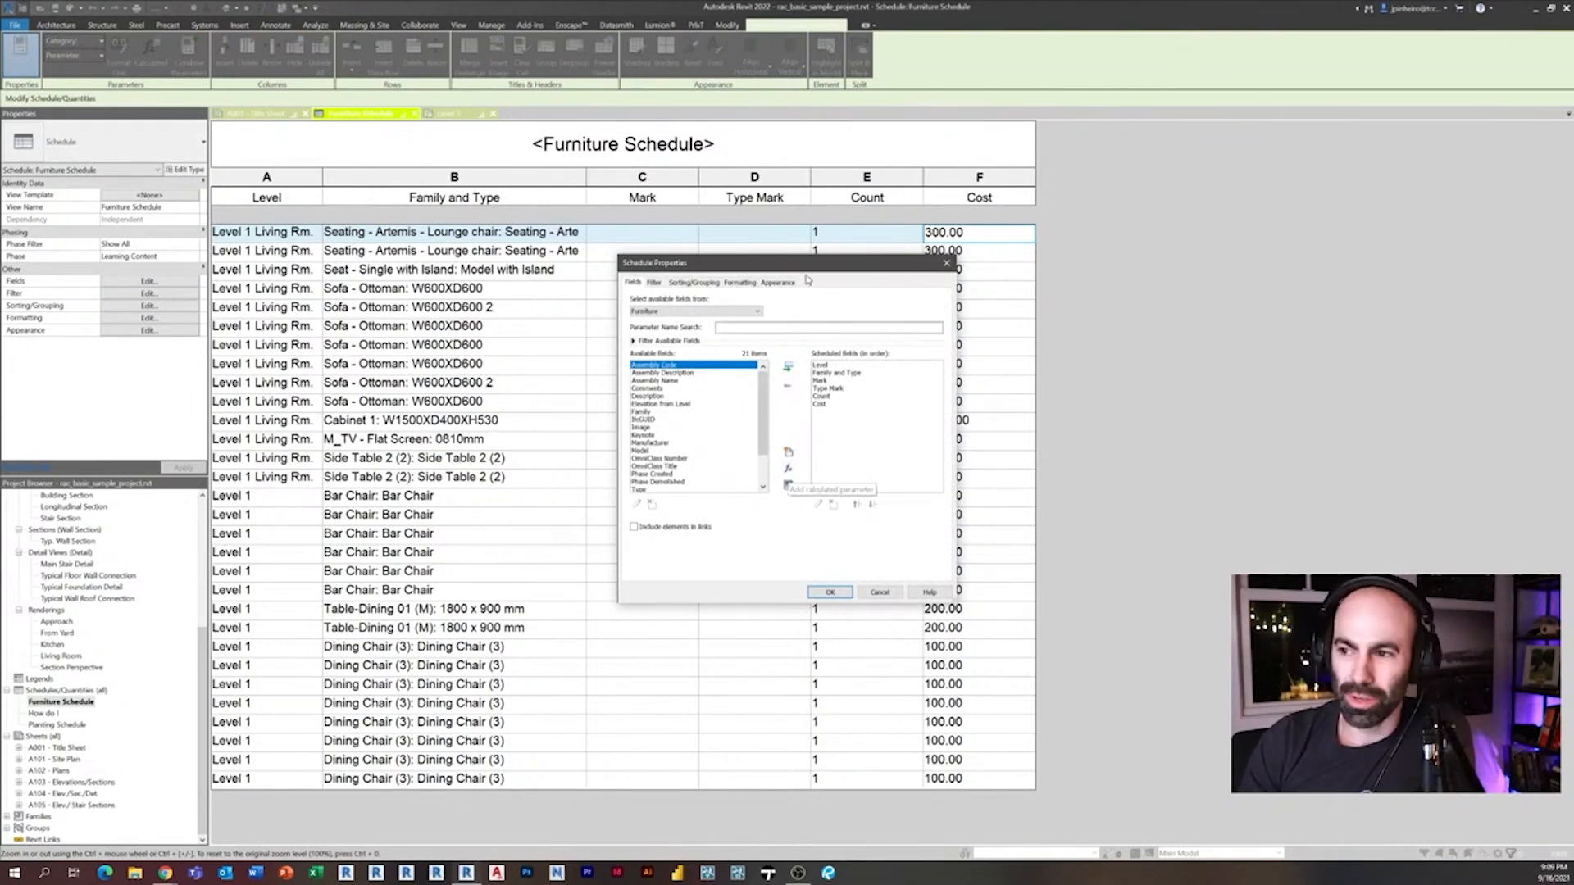
{"action": "left_click", "coordinate": [829, 592]}
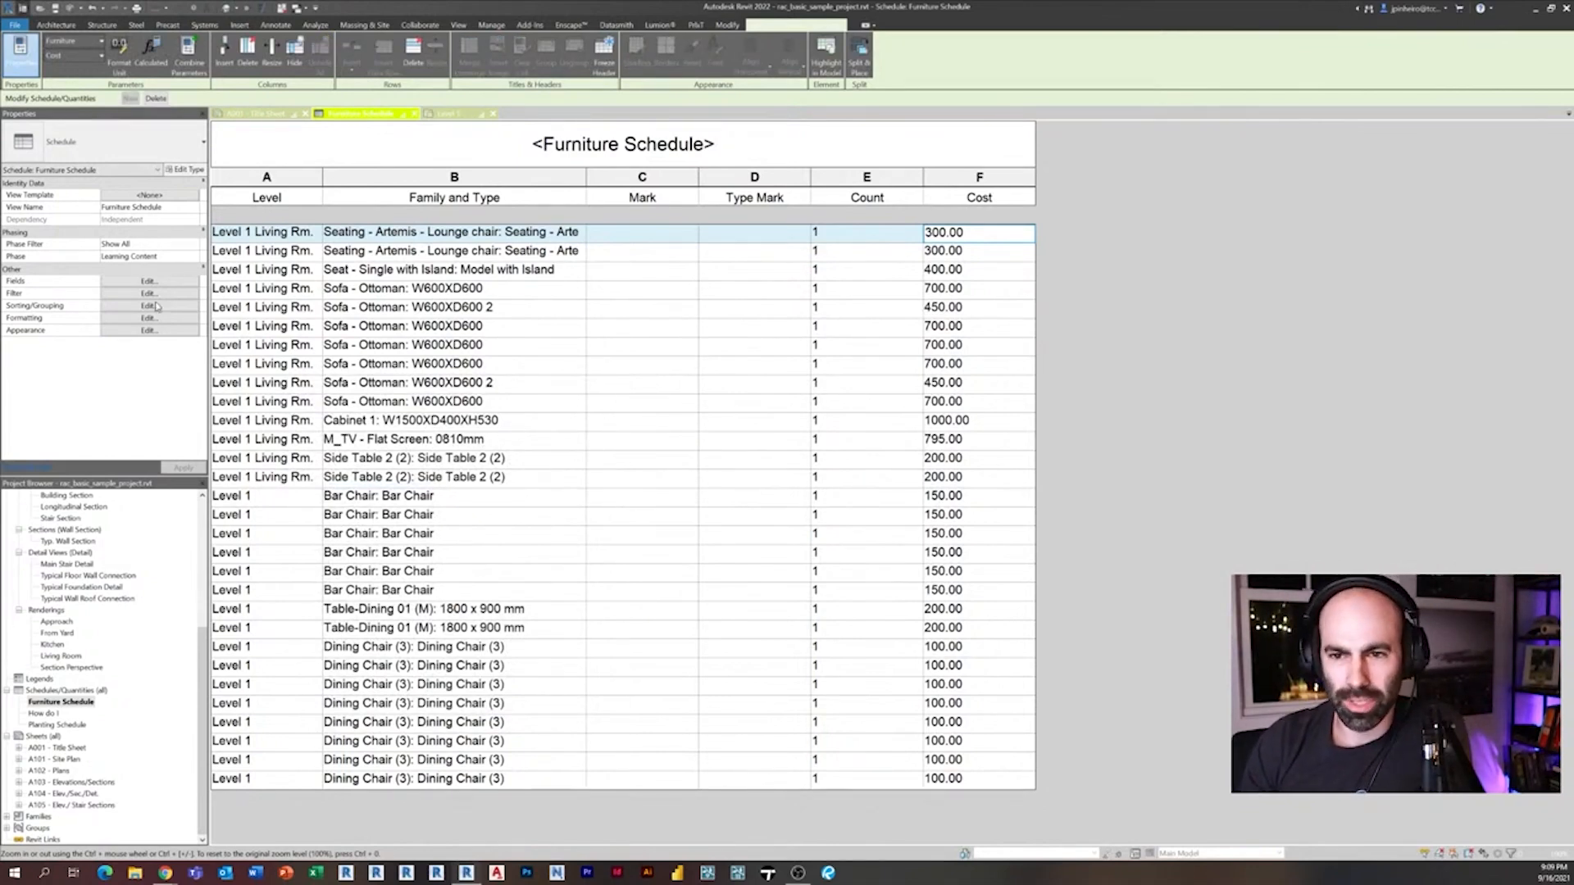
{"action": "left_click", "coordinate": [149, 280]}
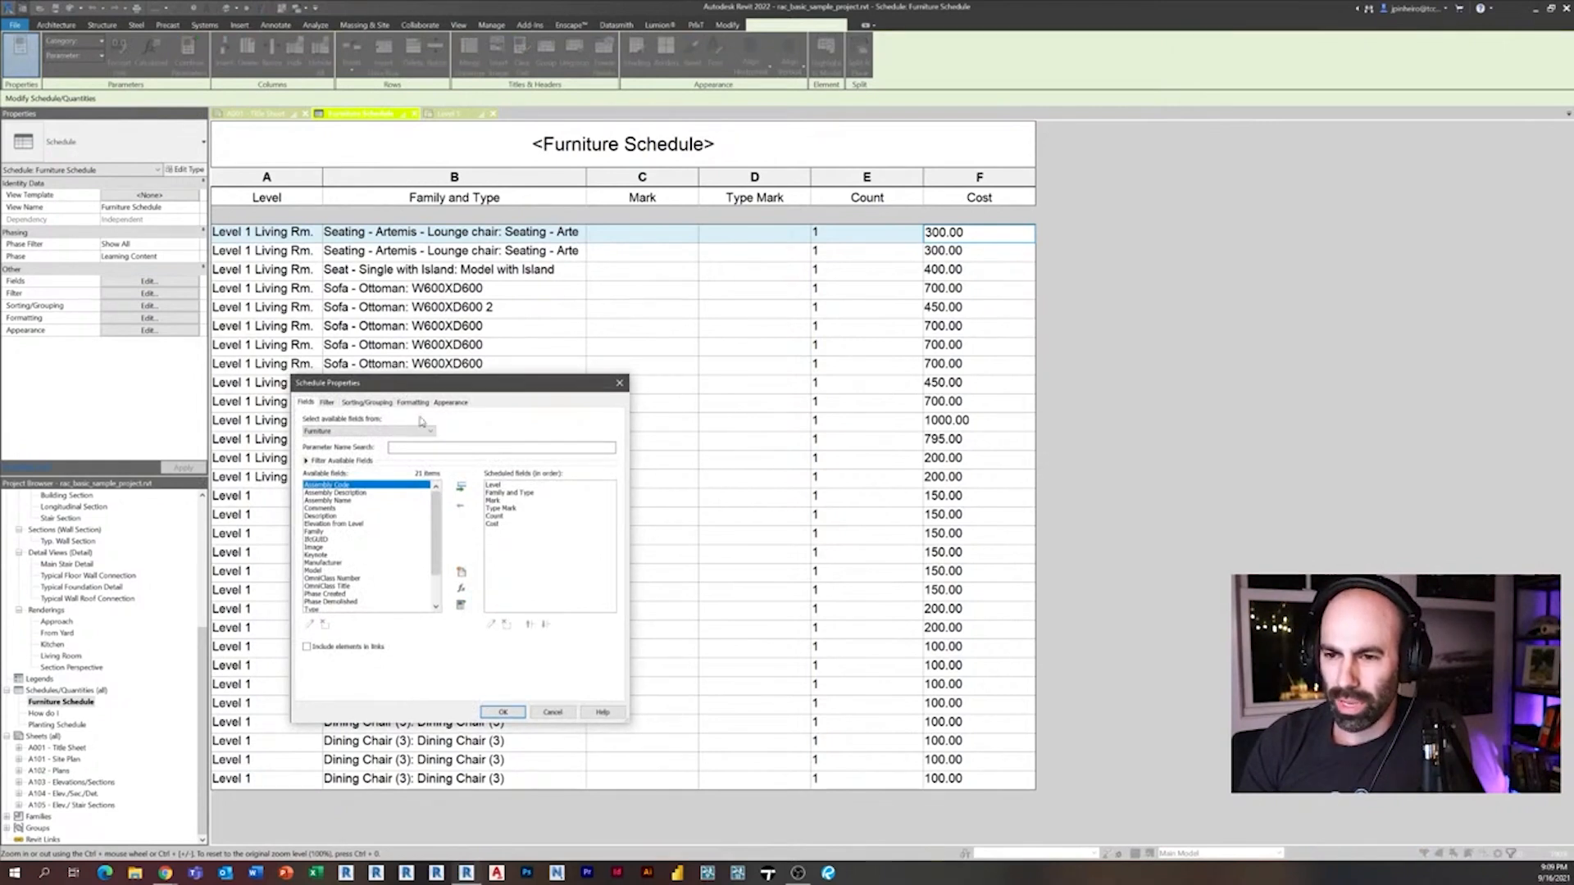
{"action": "left_click", "coordinate": [366, 402]}
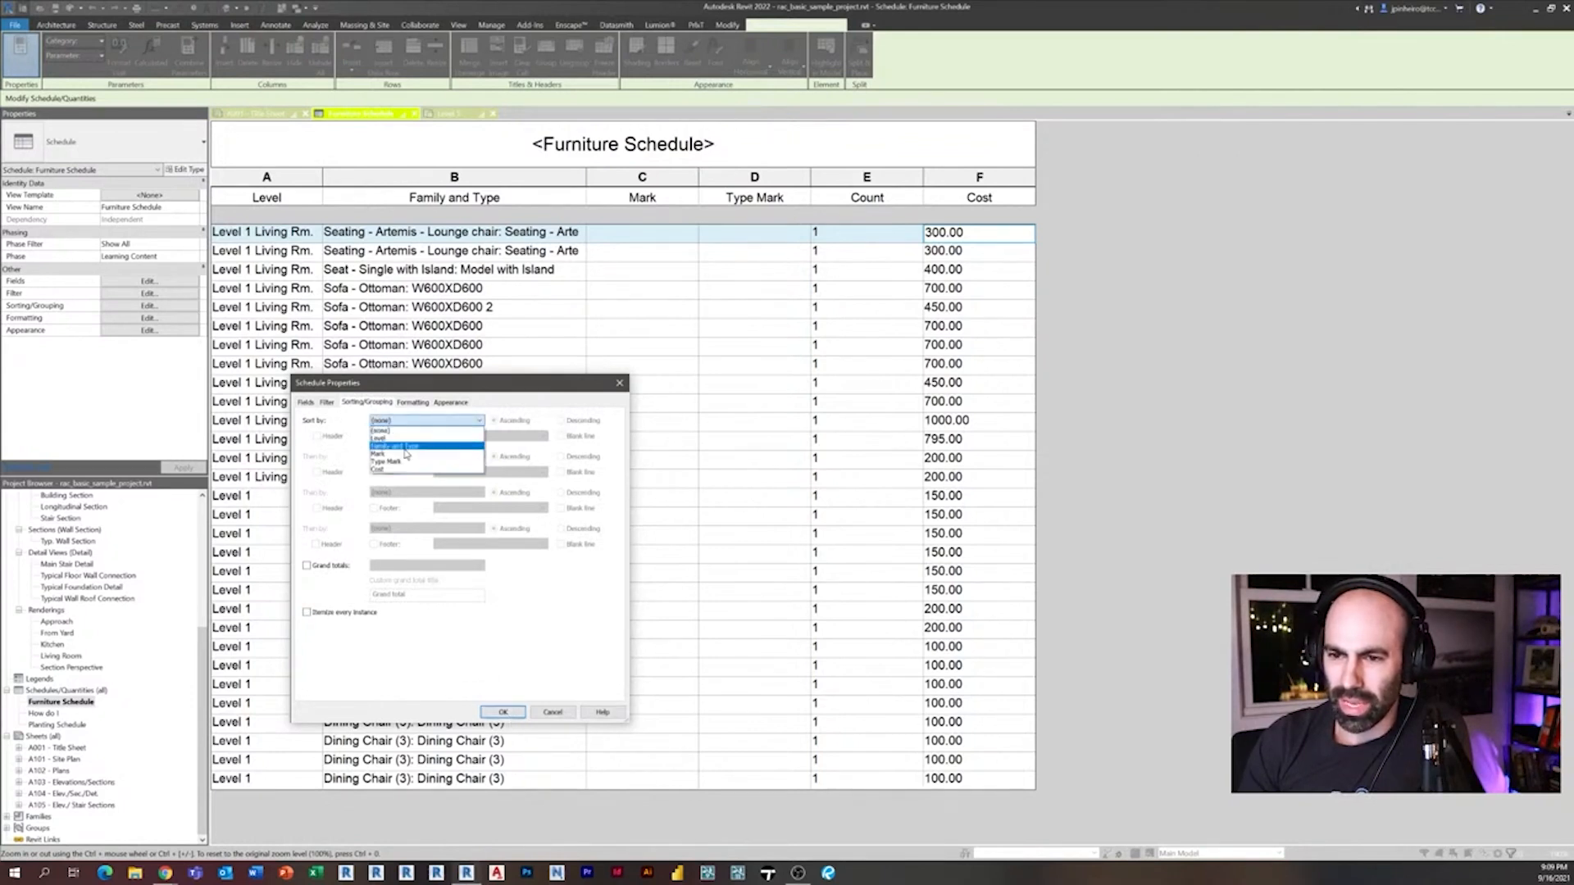
{"action": "left_click", "coordinate": [386, 459]}
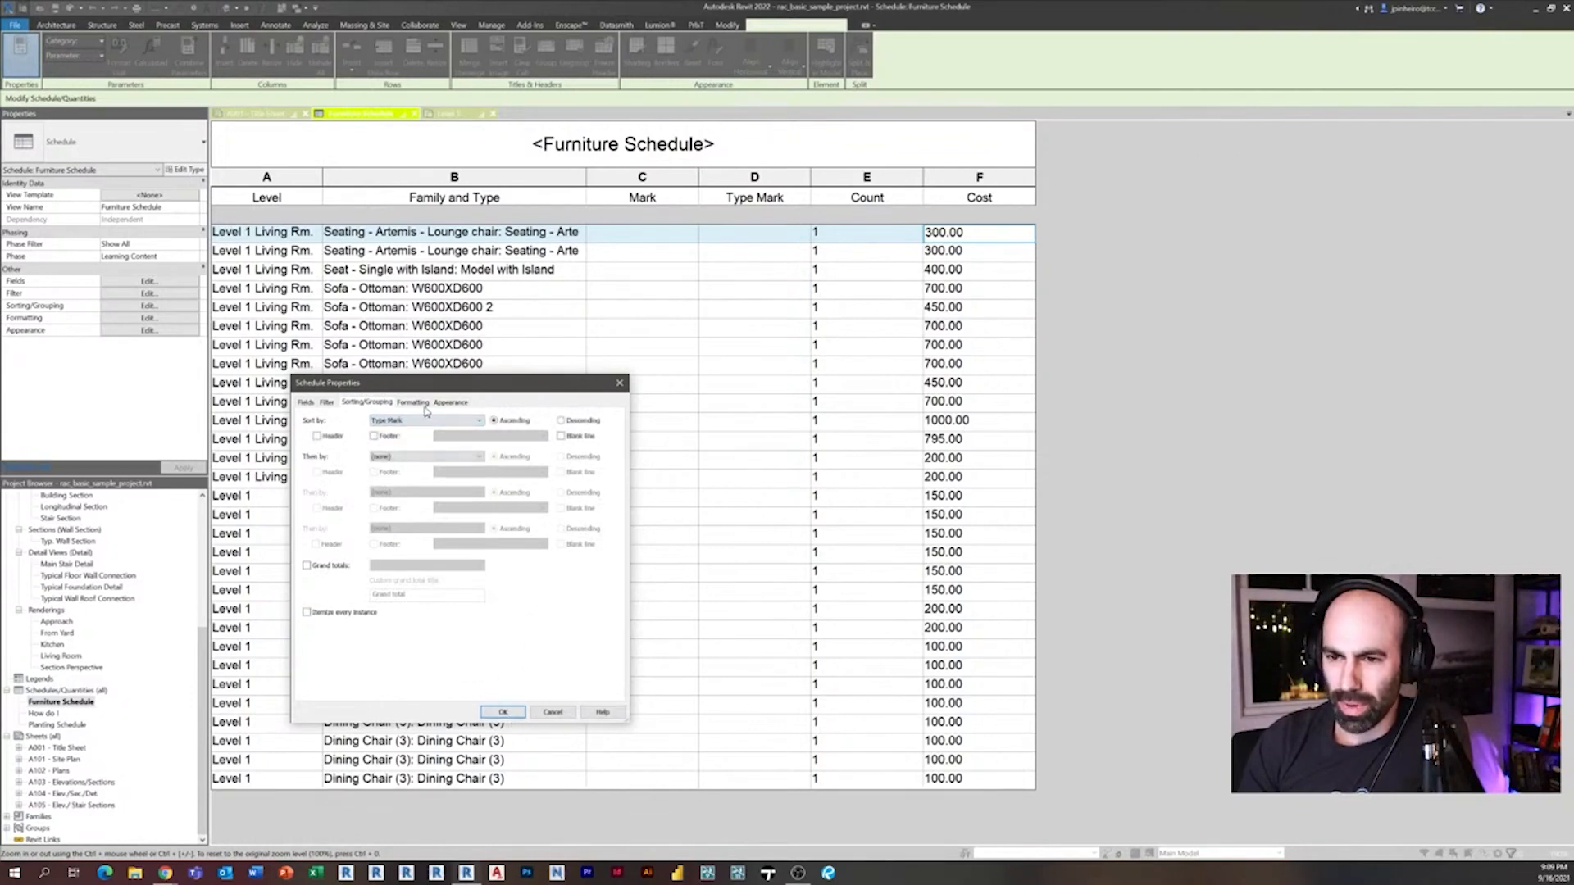
{"action": "left_click", "coordinate": [424, 419]}
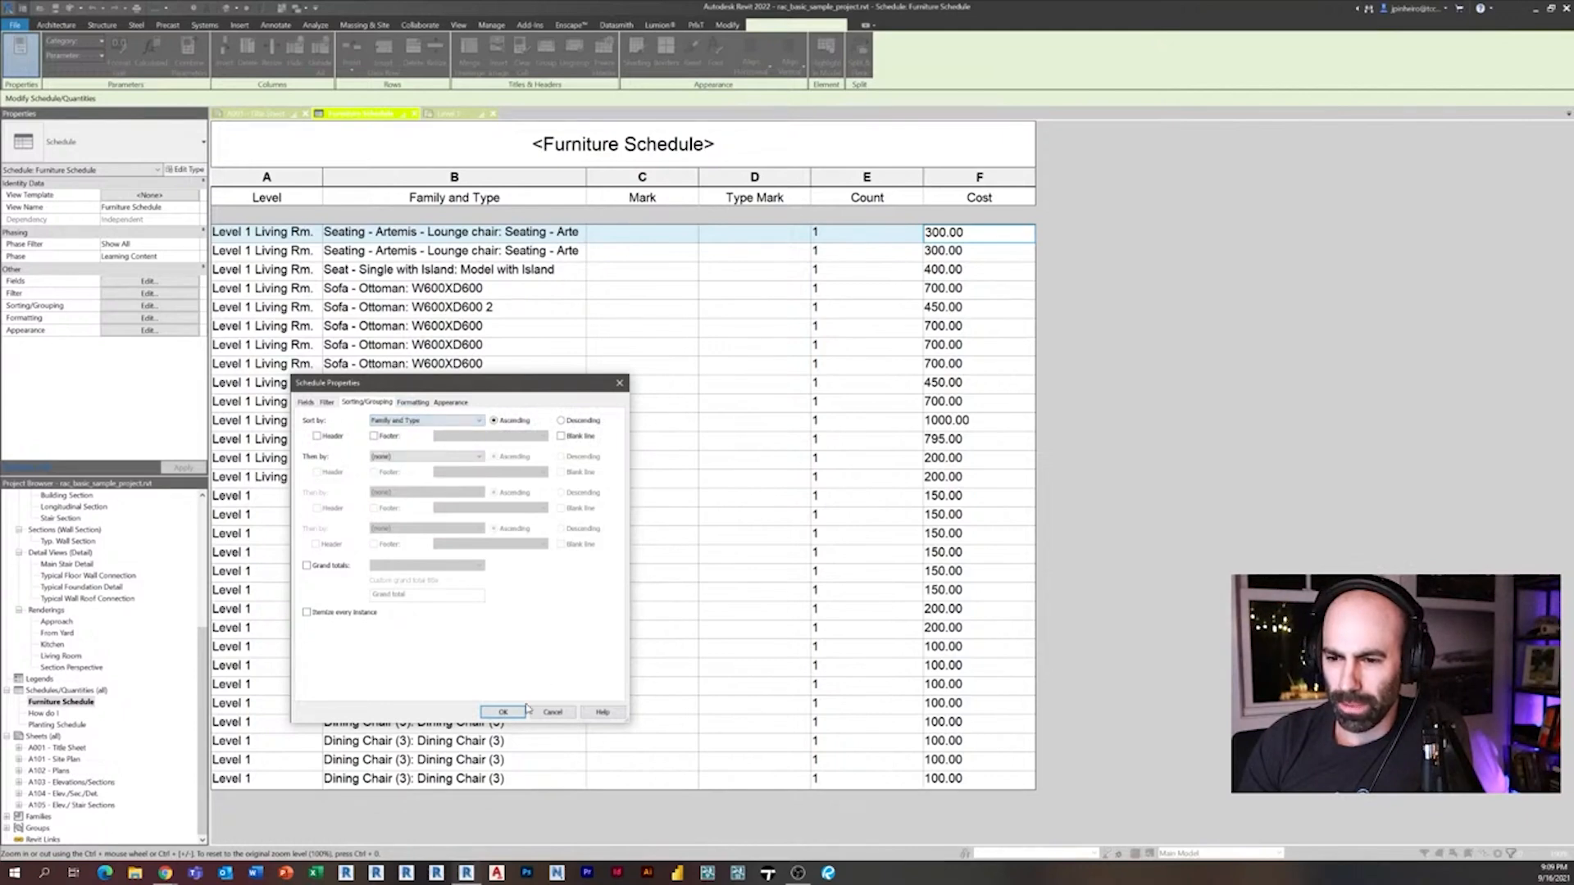
{"action": "left_click", "coordinate": [502, 712]}
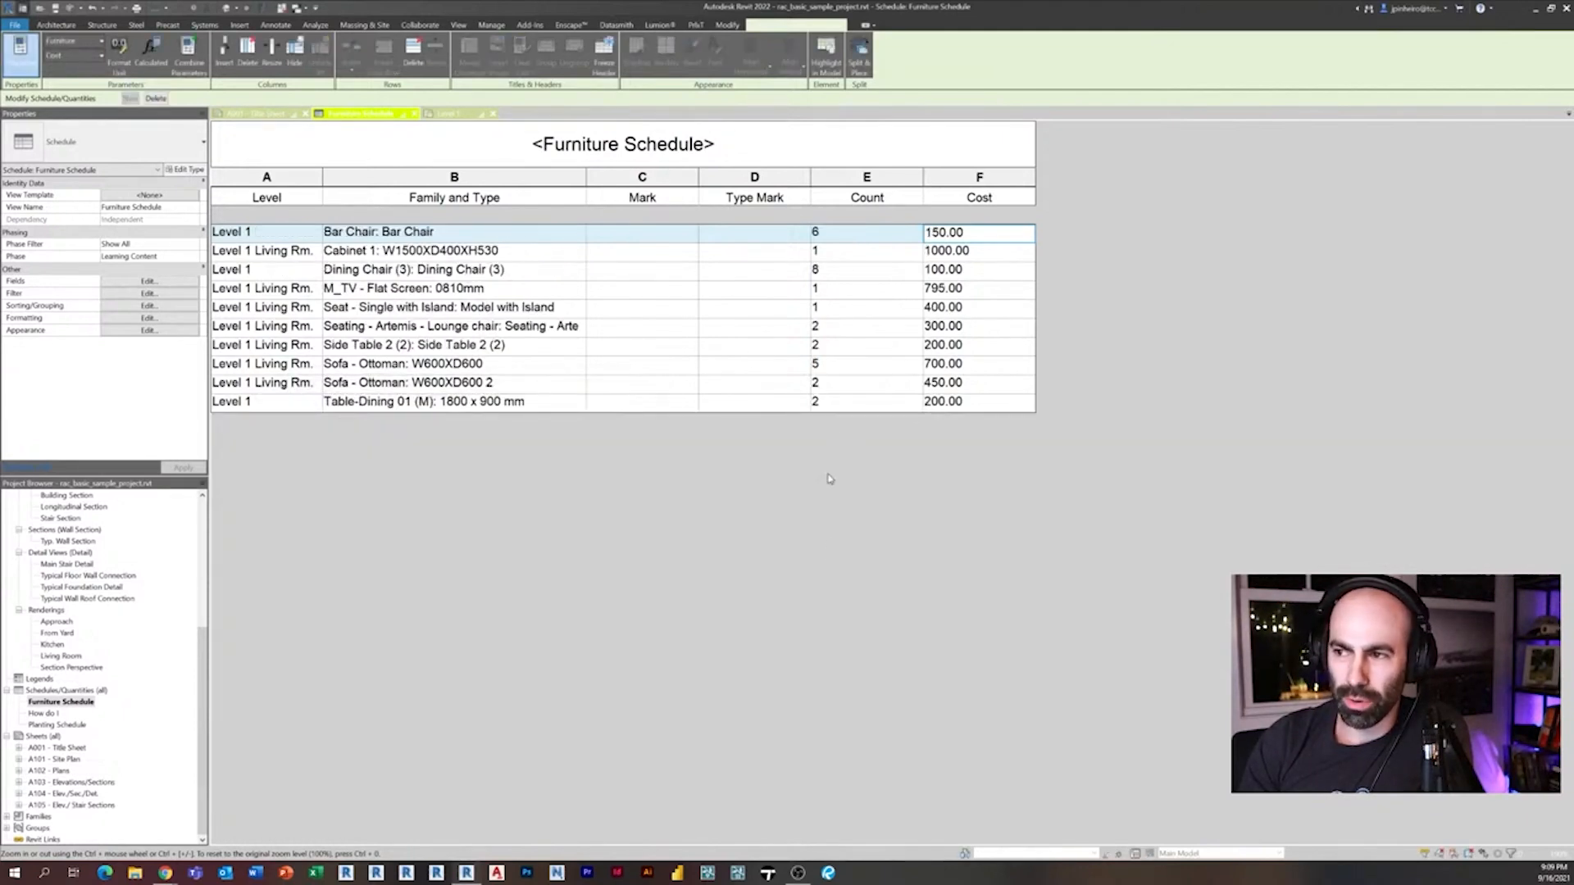
{"action": "mouse_move", "coordinate": [704, 542]}
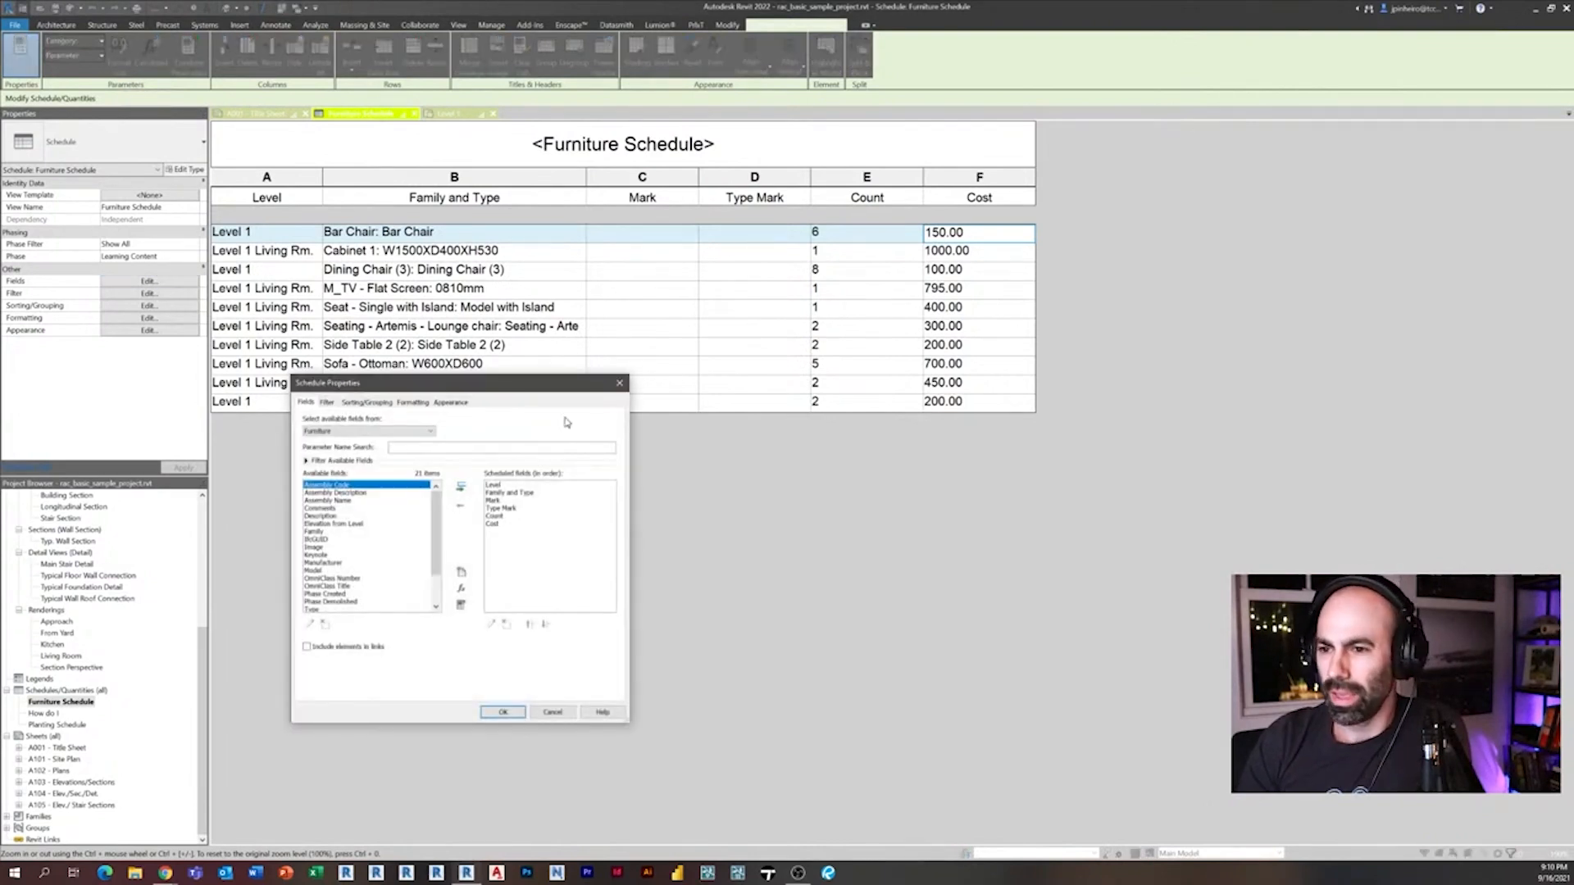
Step: Attempt a Total Cost calculated field with formula Count * Cost, rejected because Count cannot be used
{"action": "left_click", "coordinate": [461, 589]}
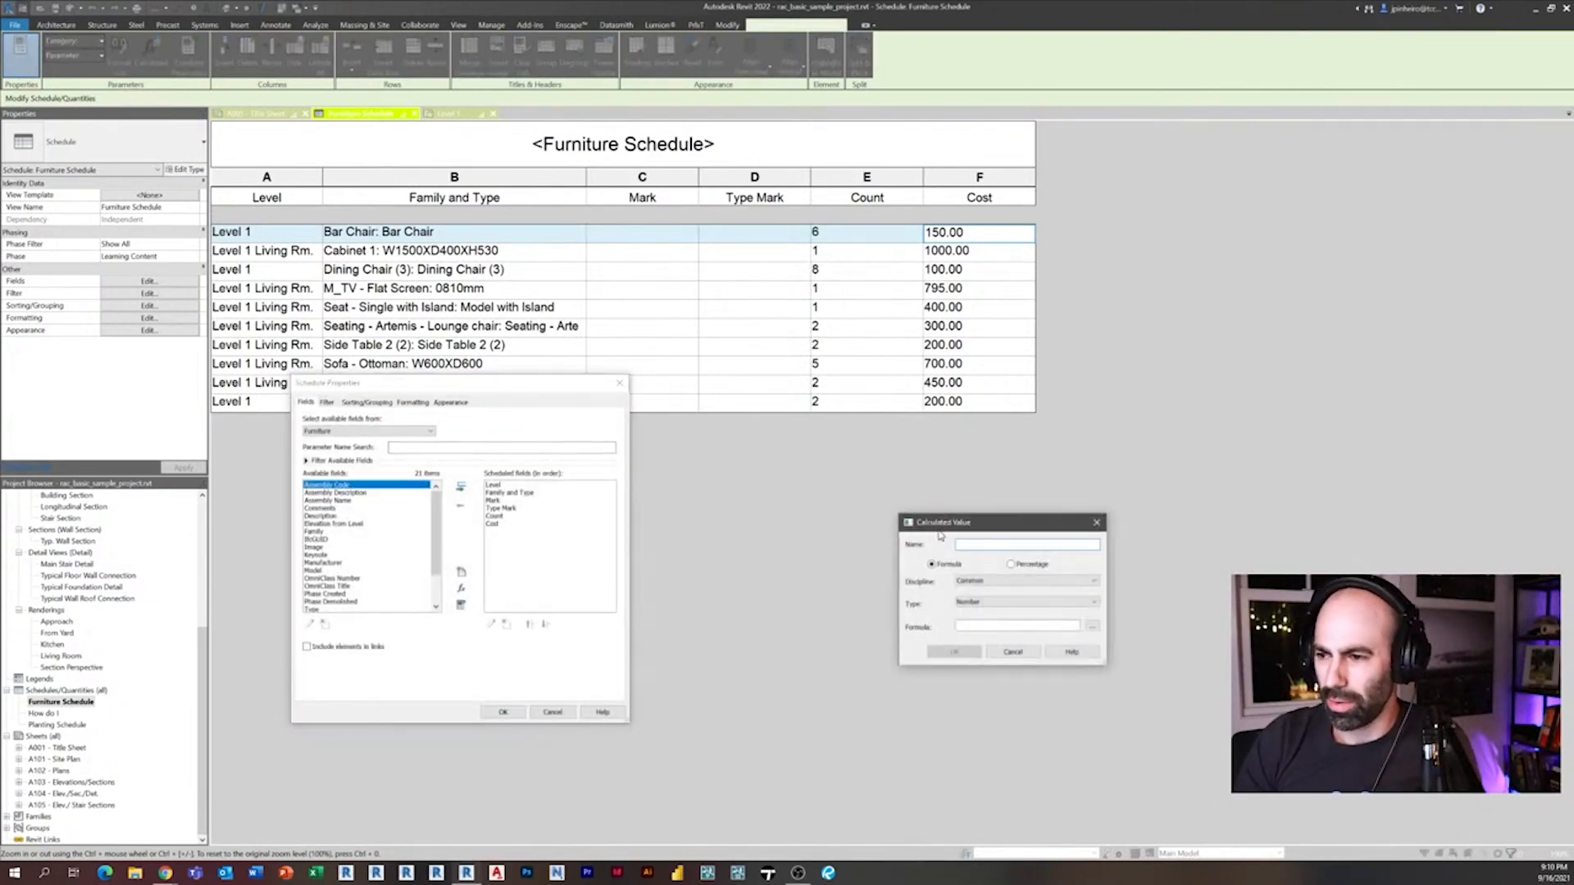
{"action": "type", "text": "Total Cost"}
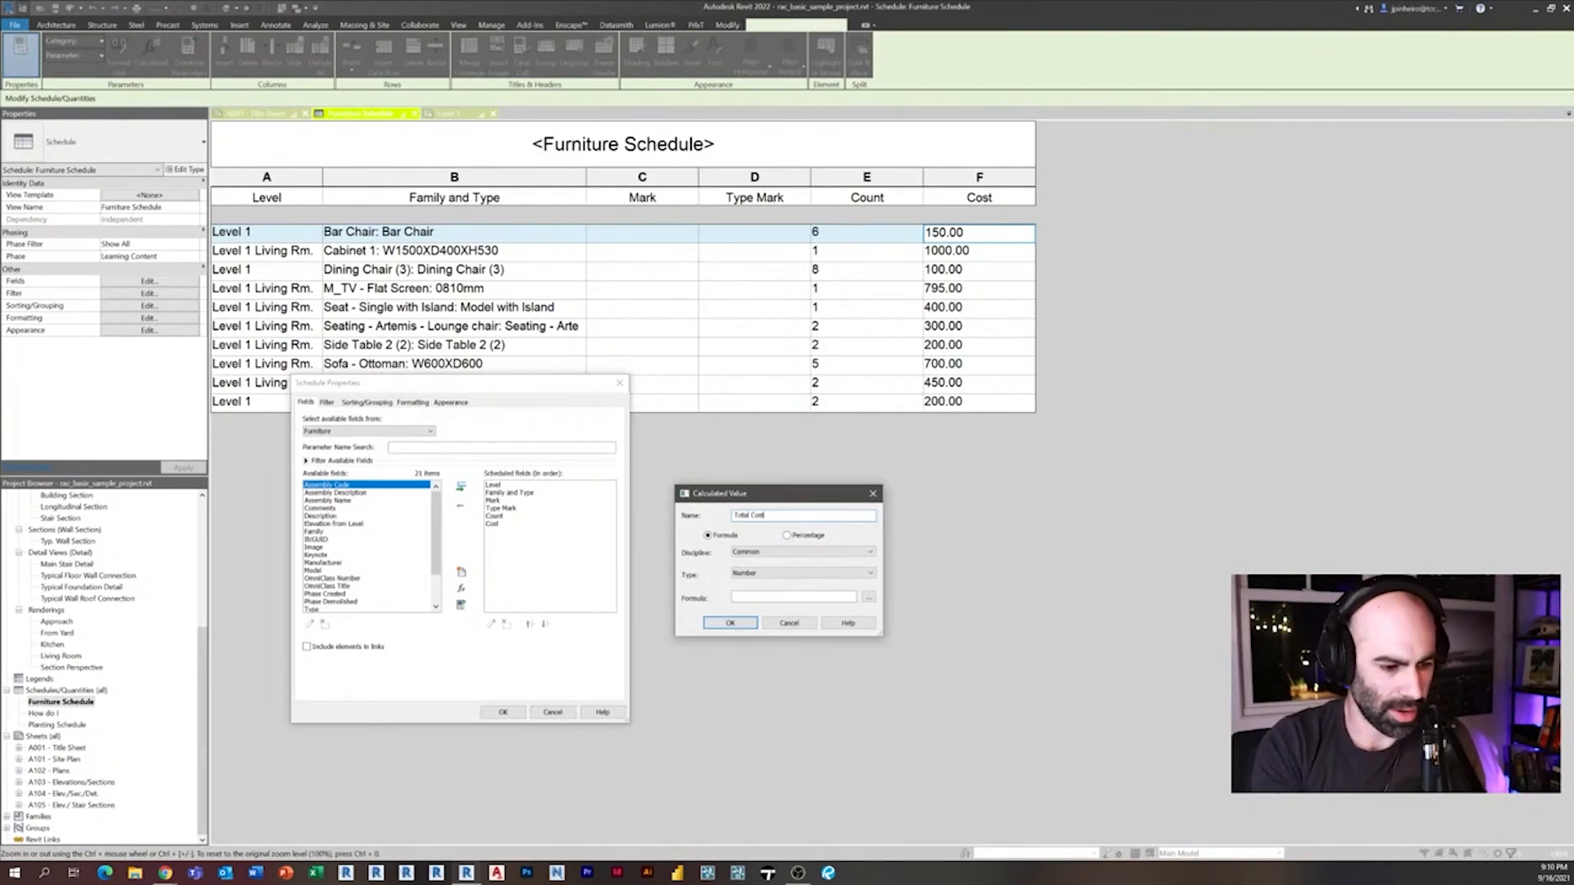
{"action": "left_click", "coordinate": [790, 597]}
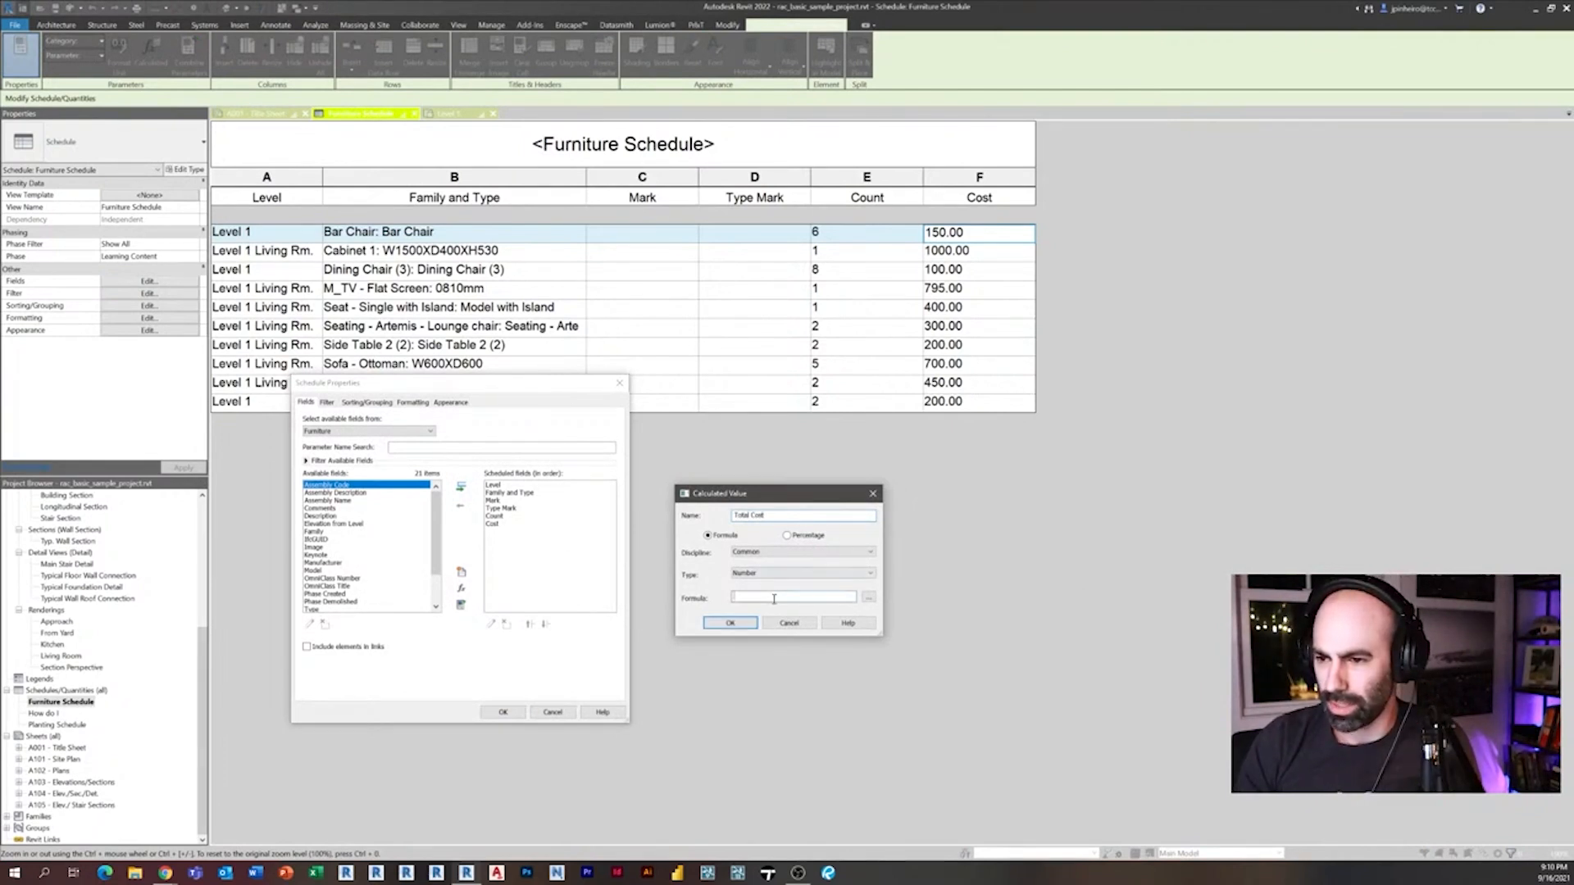
{"action": "type", "text": "Col"}
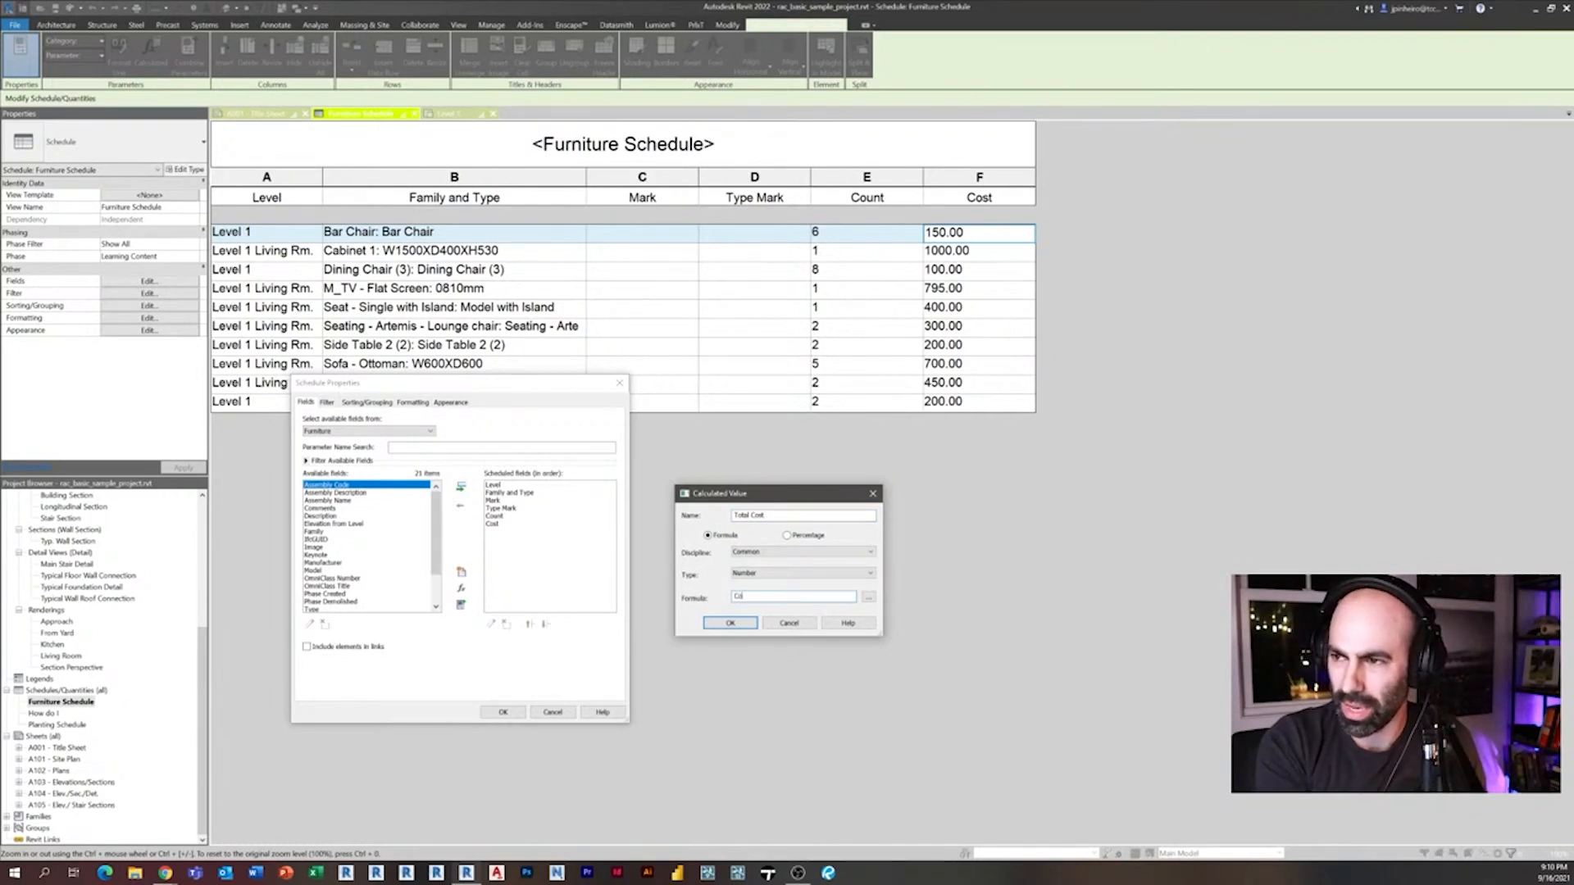
{"action": "type", "text": "Count * Cost"}
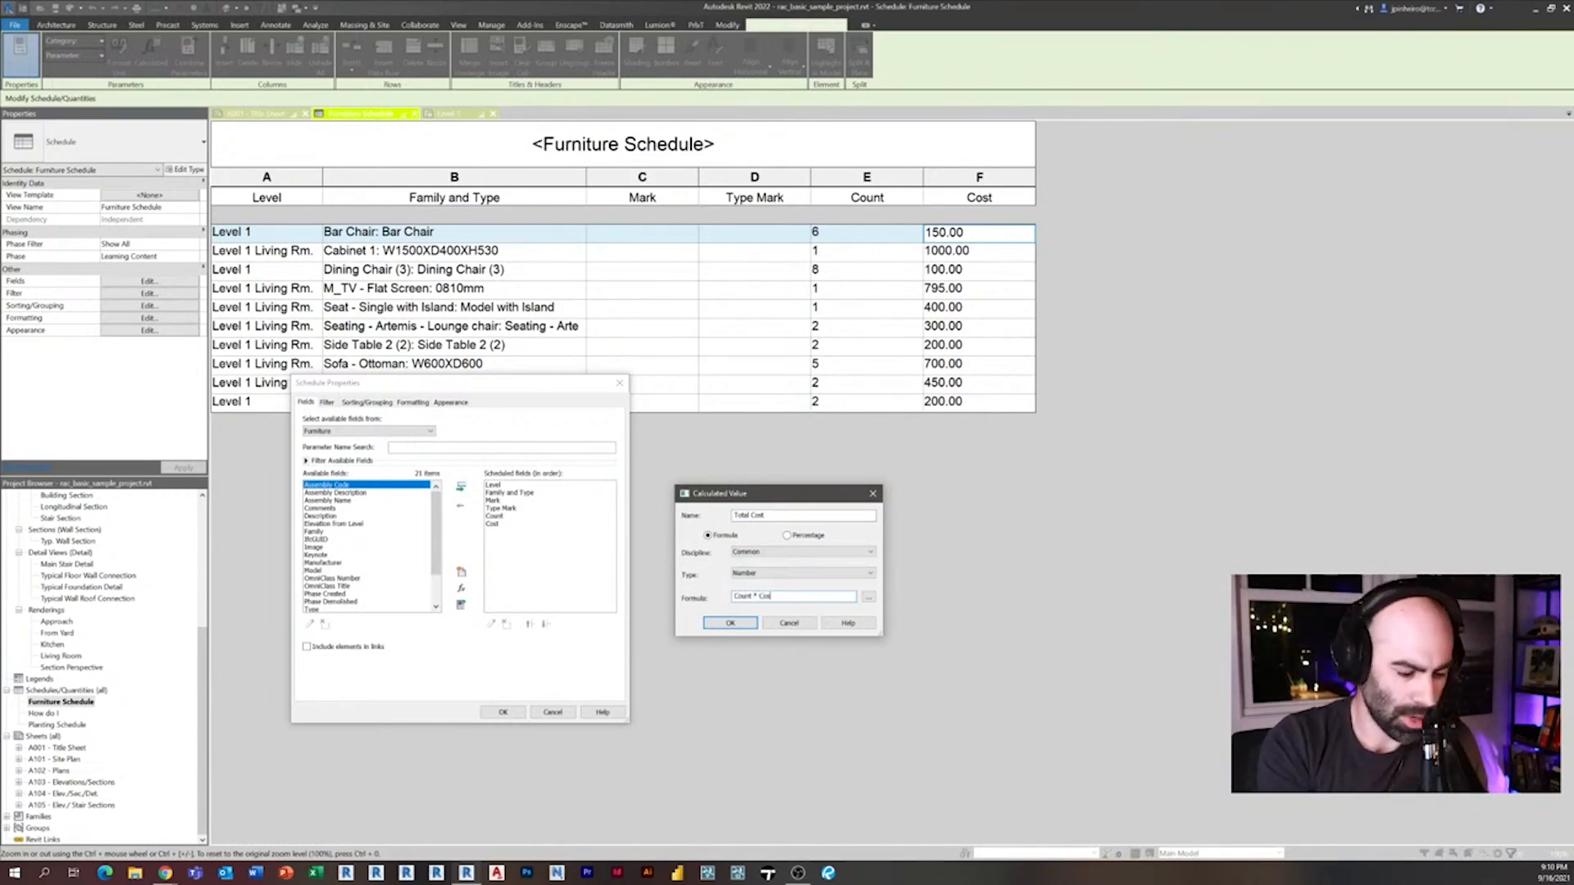
{"action": "left_click", "coordinate": [729, 623]}
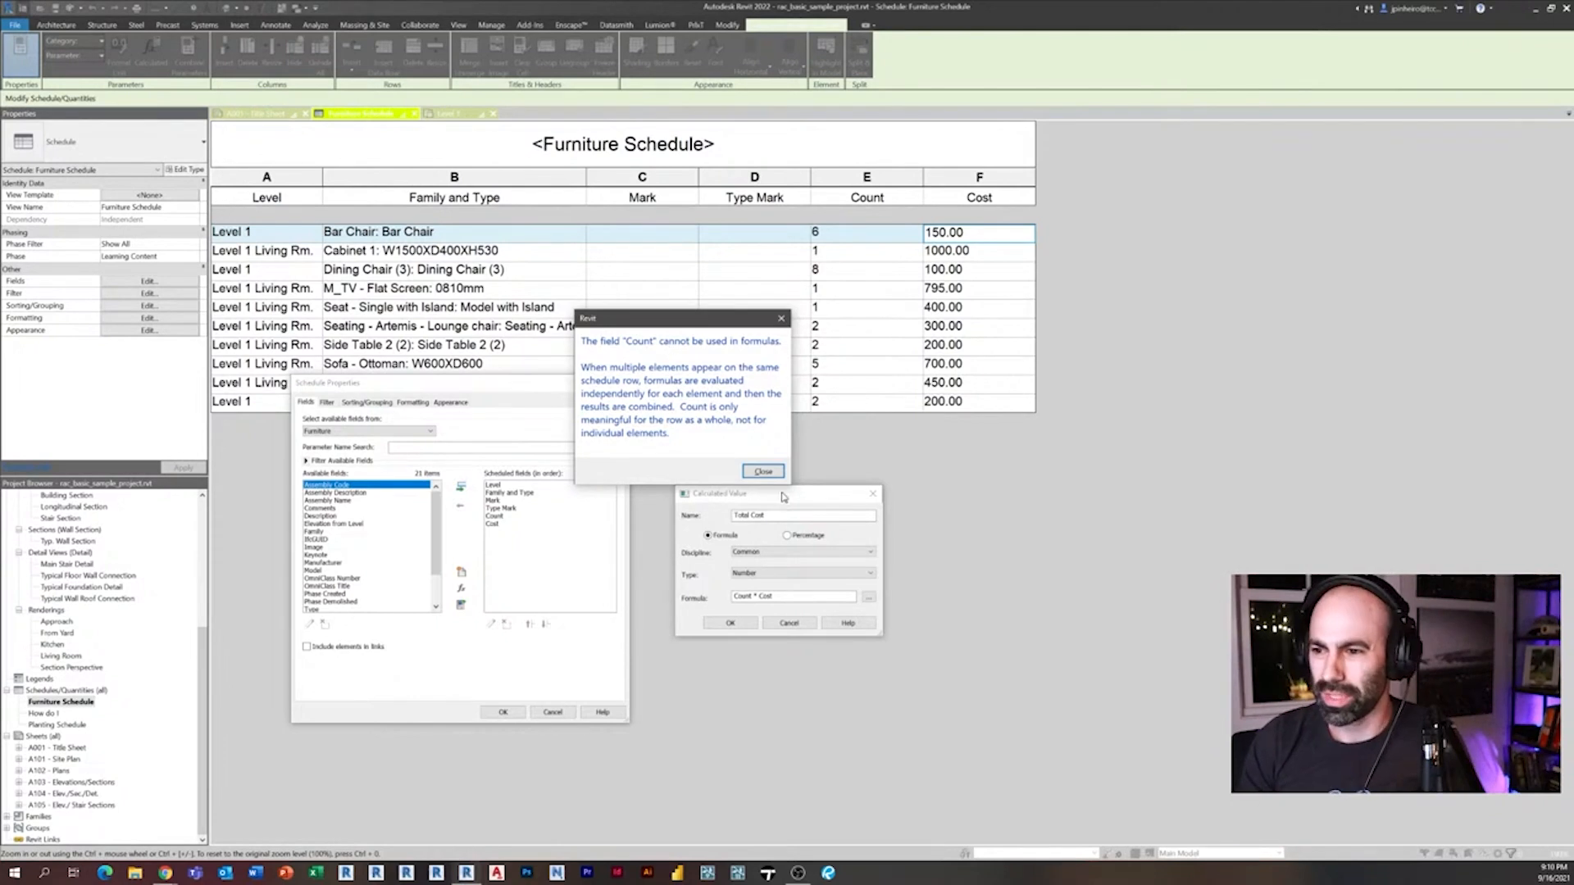
{"action": "left_click", "coordinate": [762, 470]}
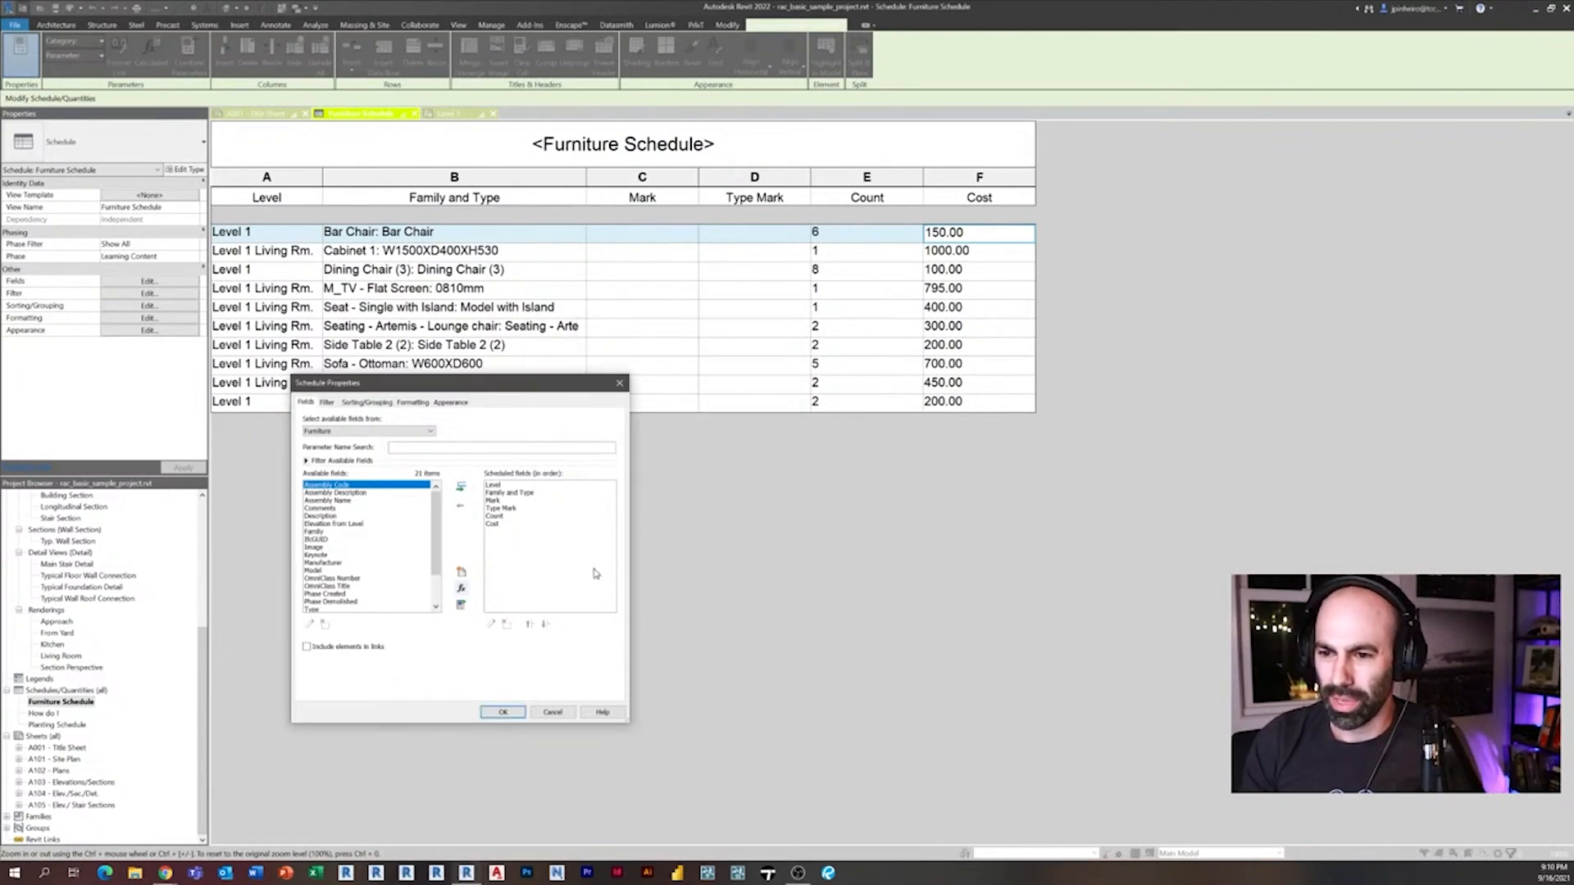
{"action": "mouse_move", "coordinate": [538, 569]}
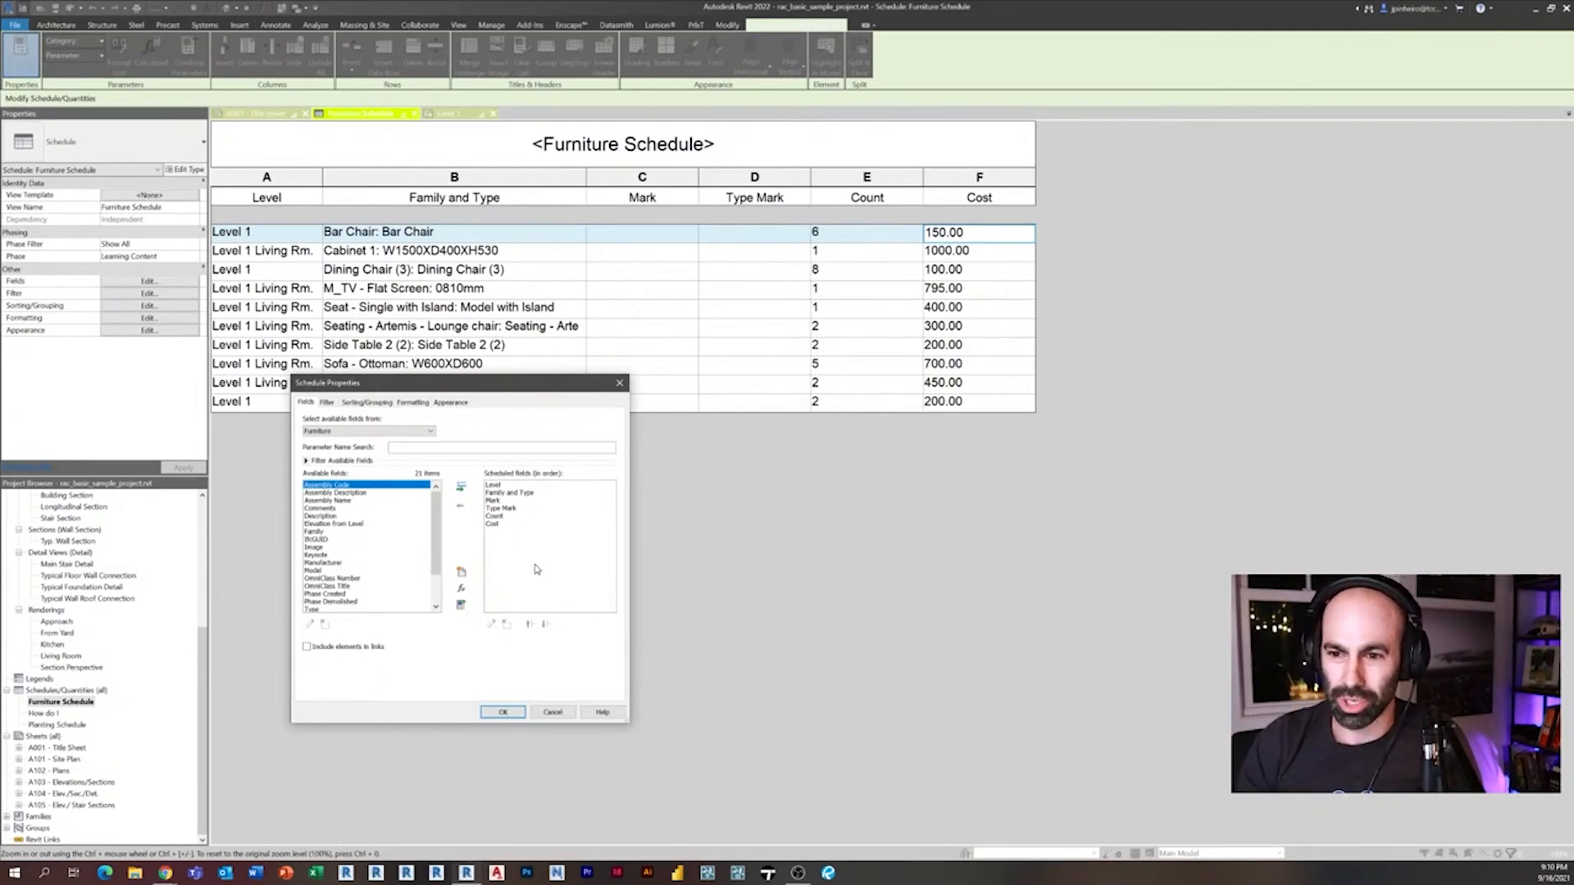
{"action": "mouse_move", "coordinate": [651, 521]}
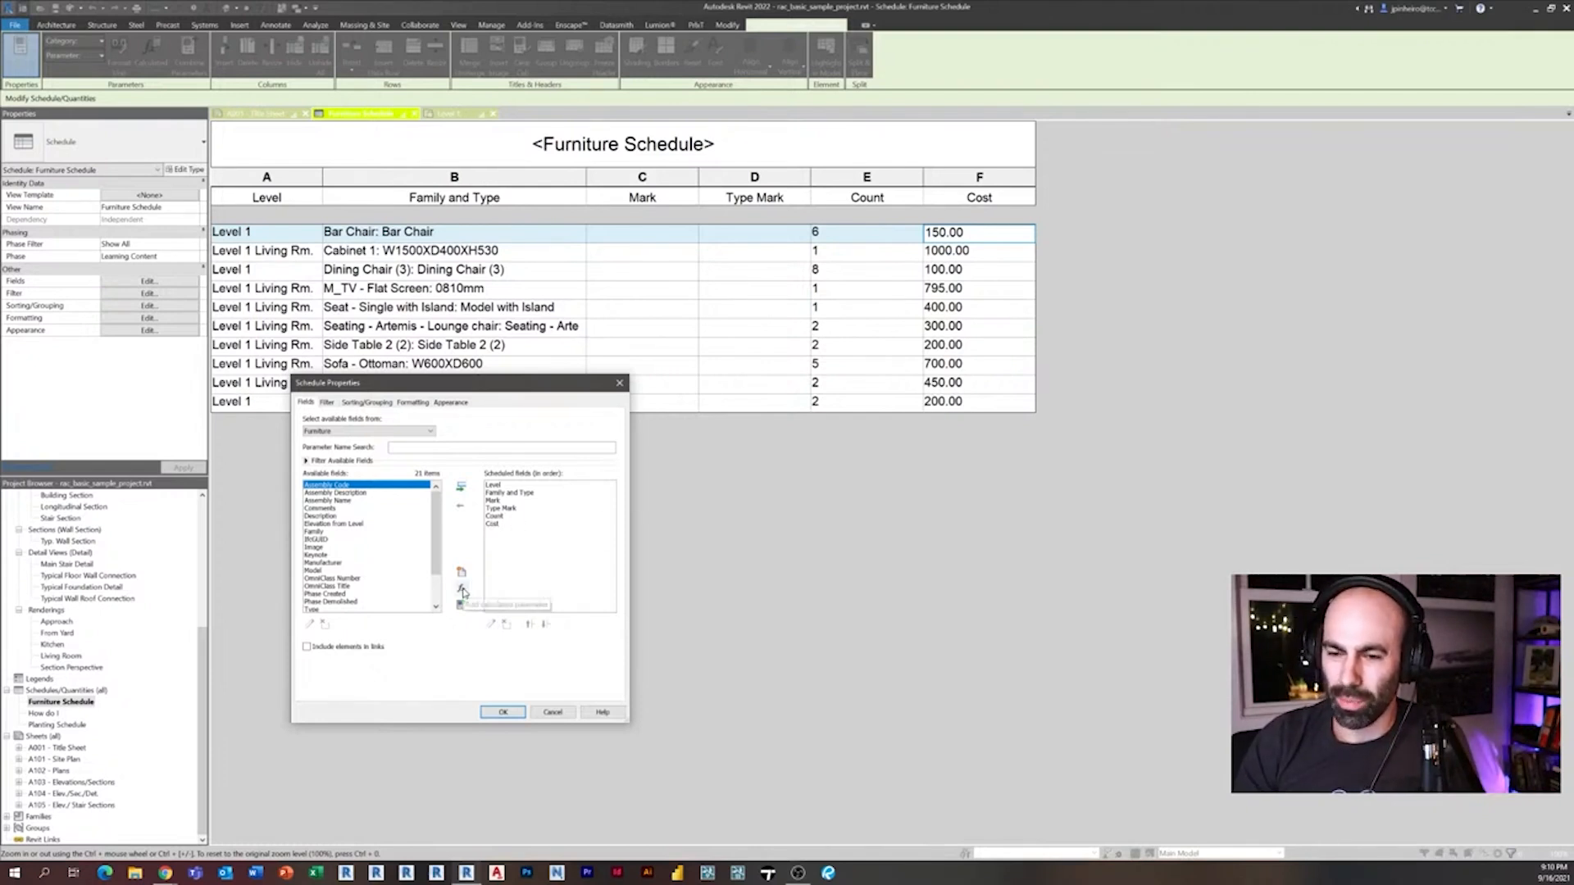
Step: Add a calculated field Count New with formula 1 to the schedule
{"action": "left_click", "coordinate": [460, 587]}
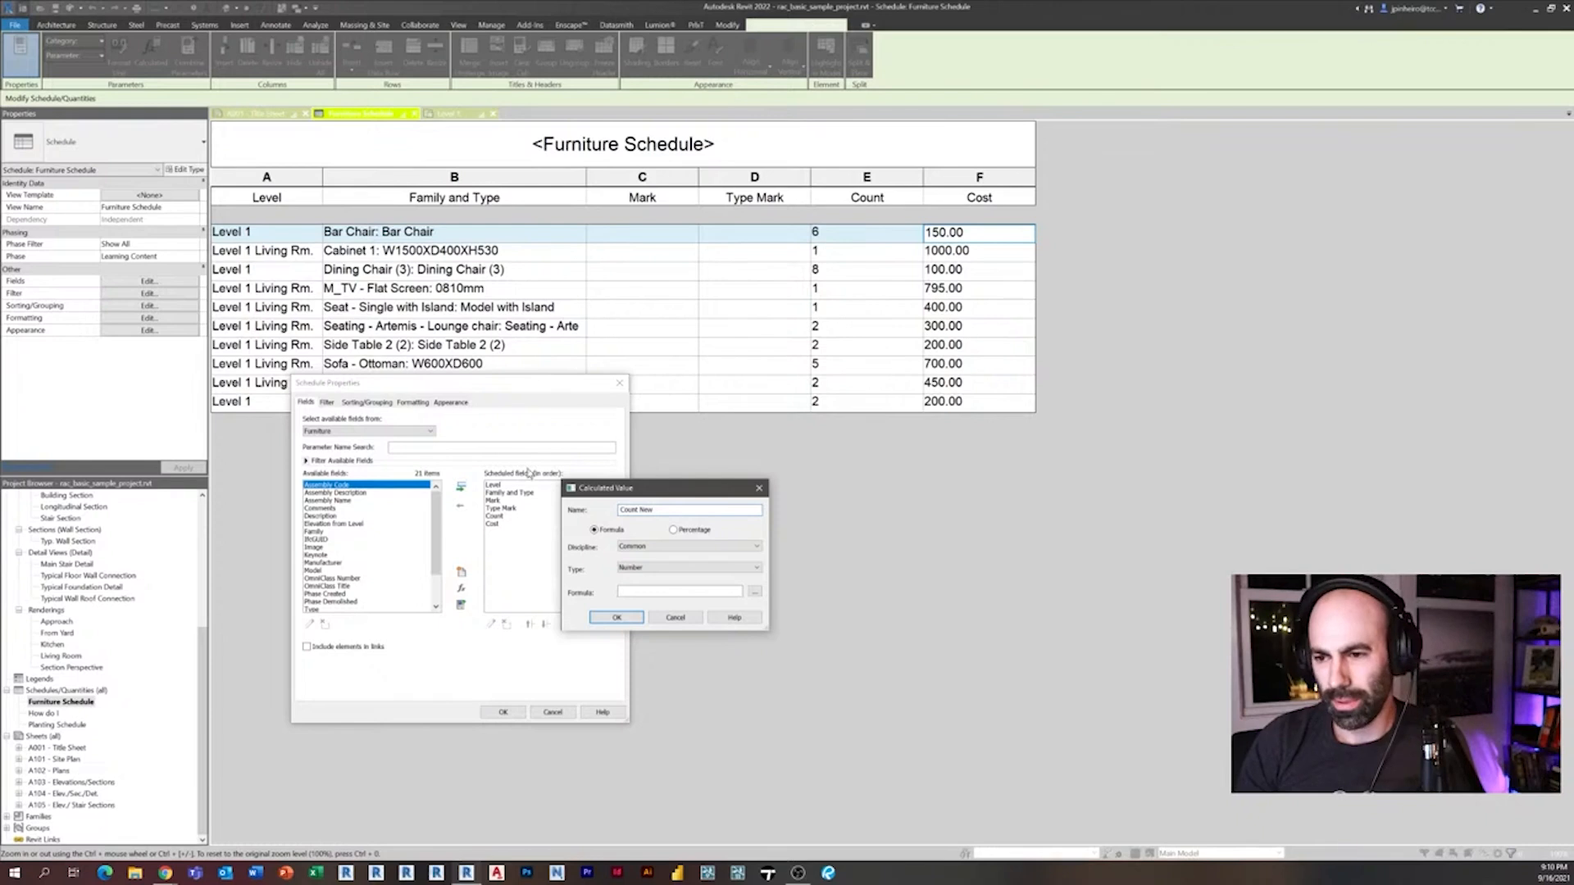
{"action": "type", "text": "1"}
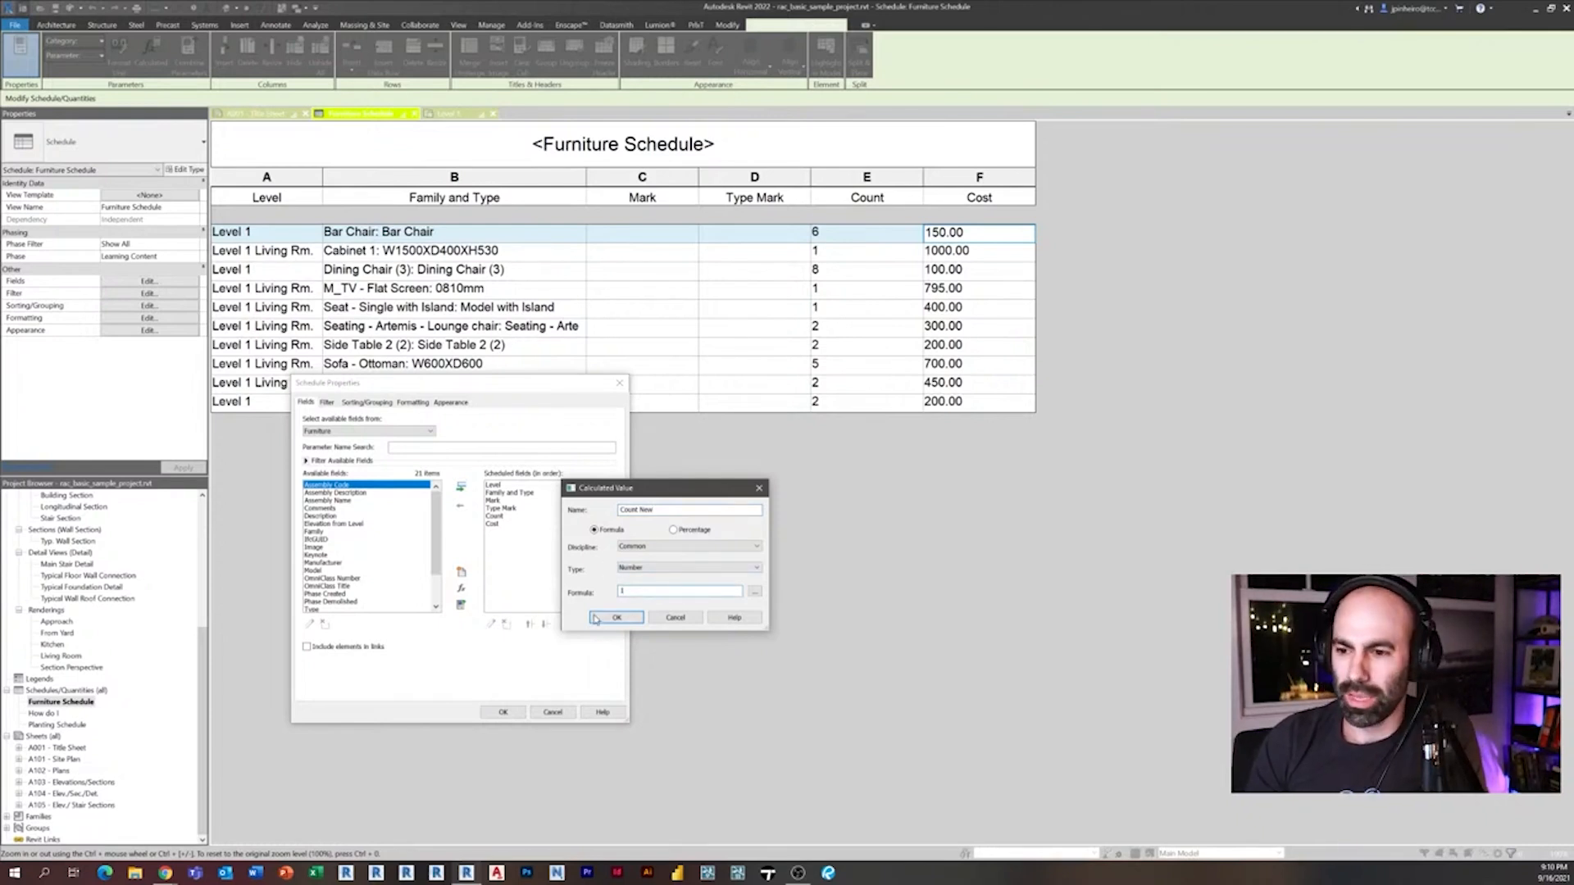
{"action": "left_click", "coordinate": [616, 618]}
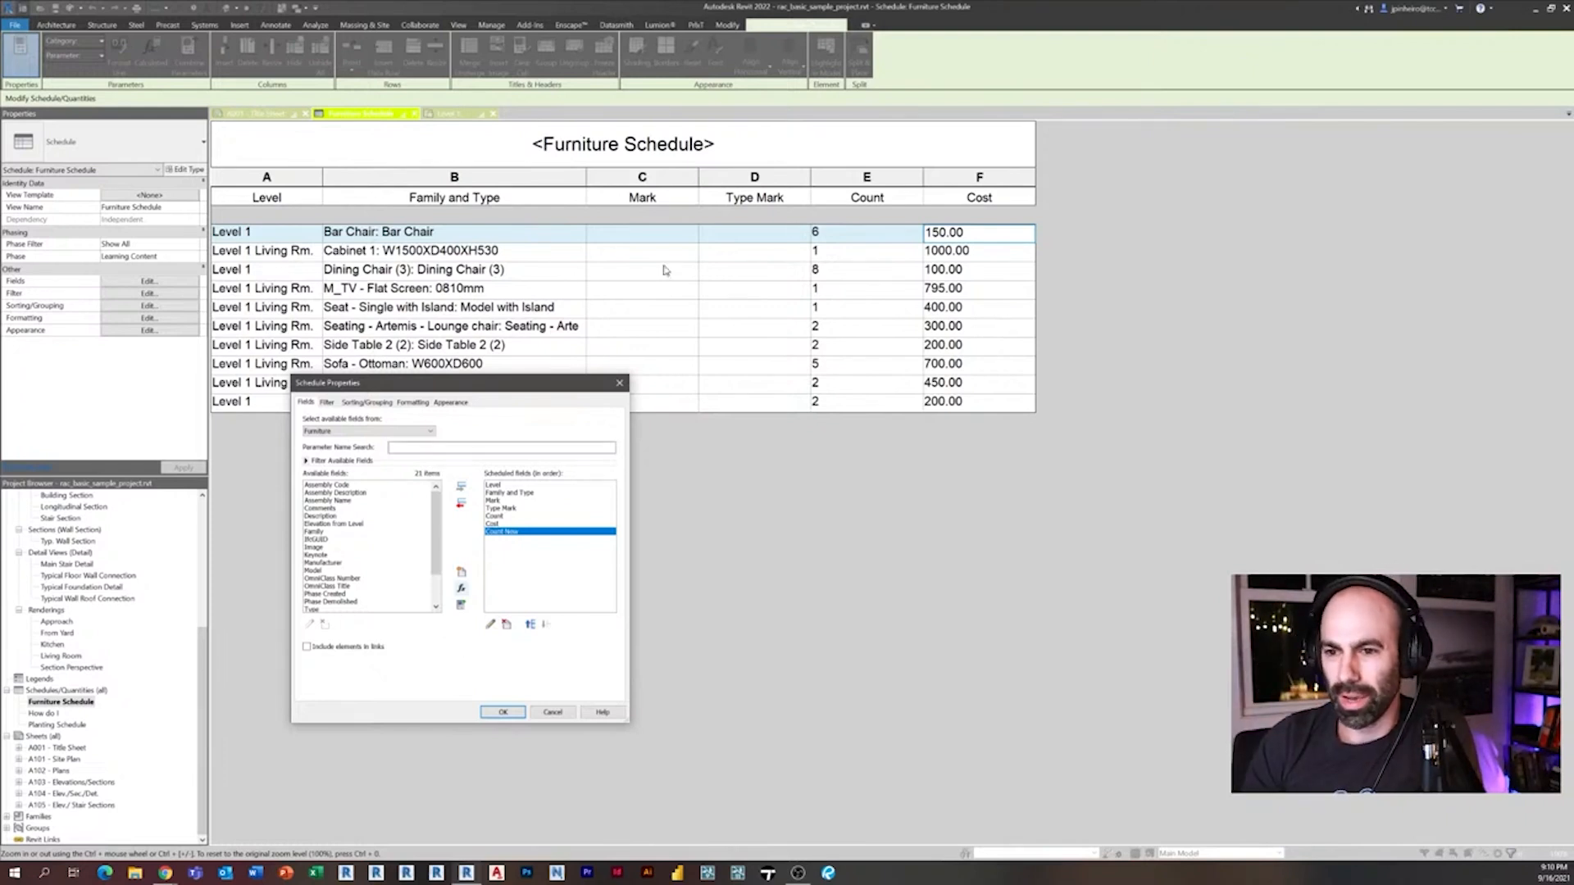
{"action": "left_click", "coordinate": [502, 712]}
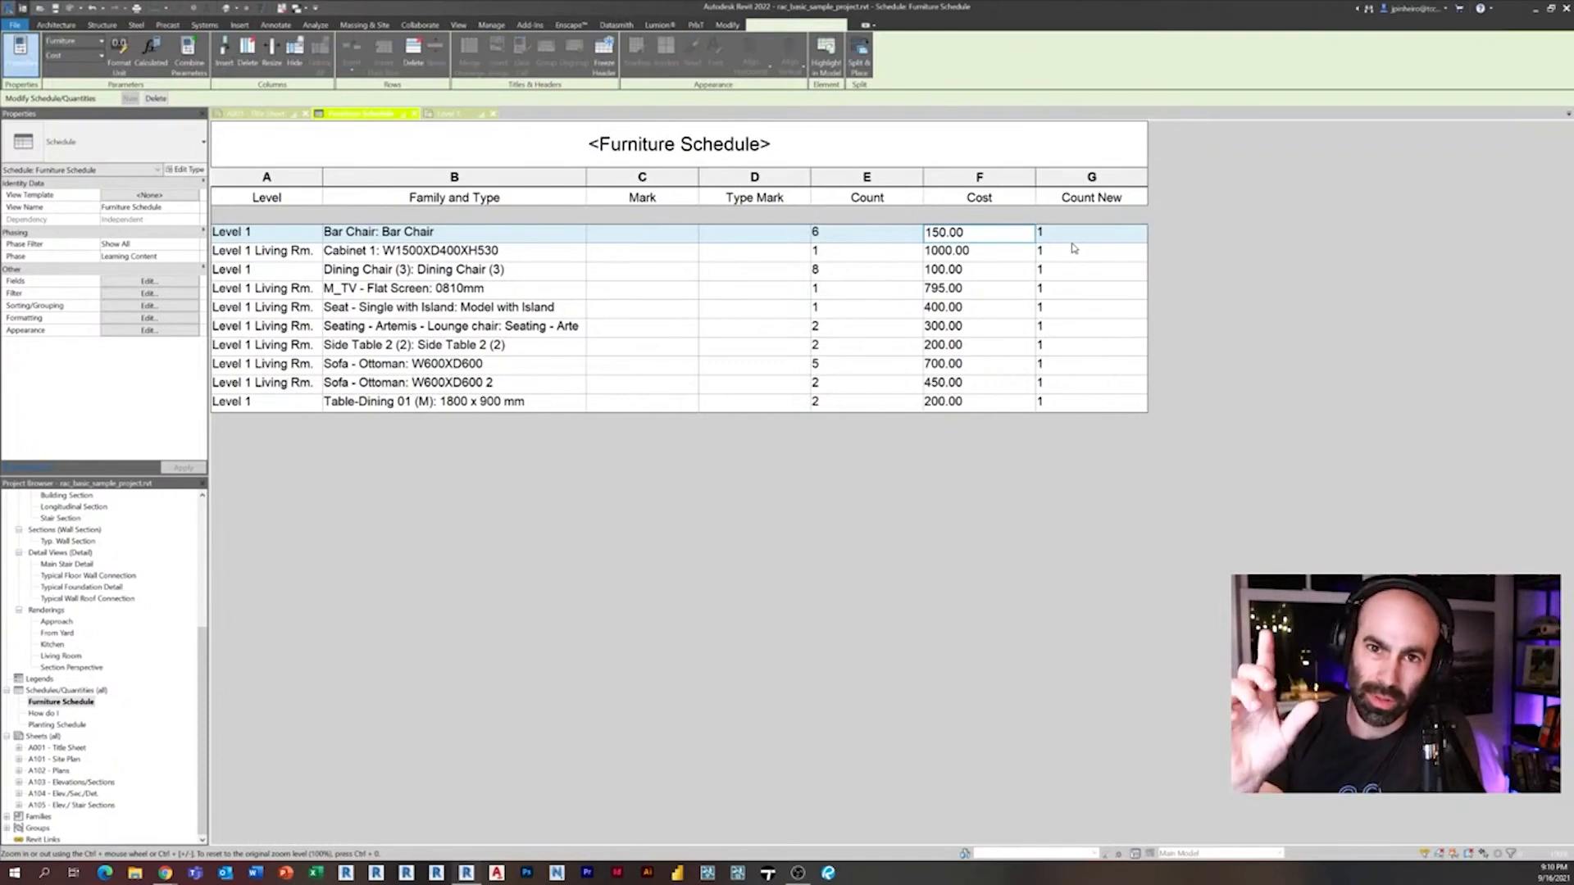
{"action": "mouse_move", "coordinate": [1059, 312]}
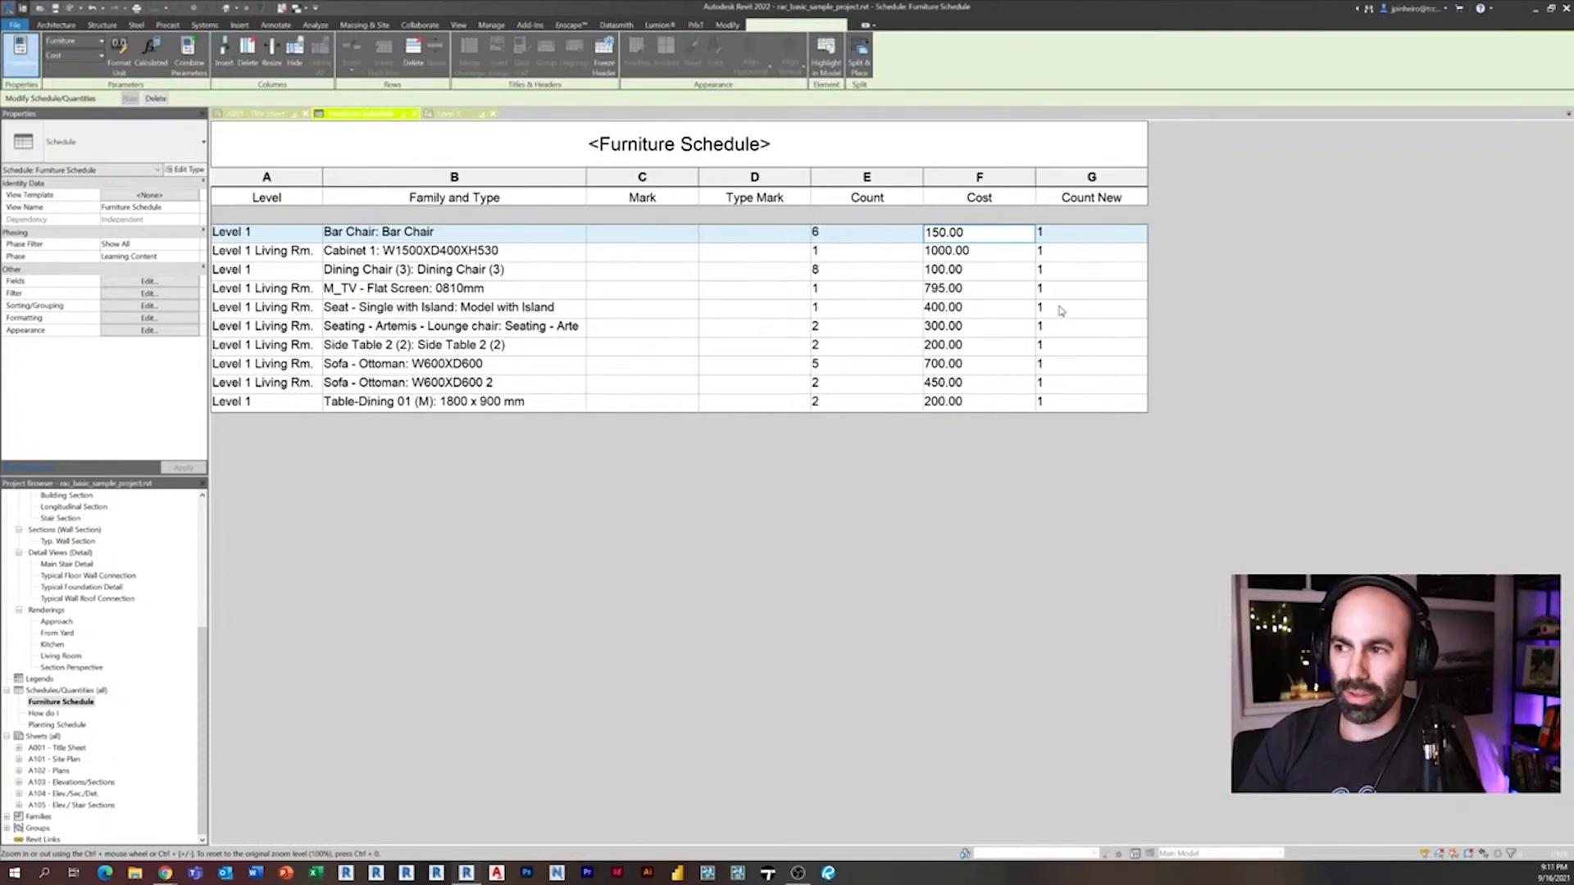
Step: Set Count New to Calculate totals so it matches each row's Count
{"action": "left_click", "coordinate": [148, 280]}
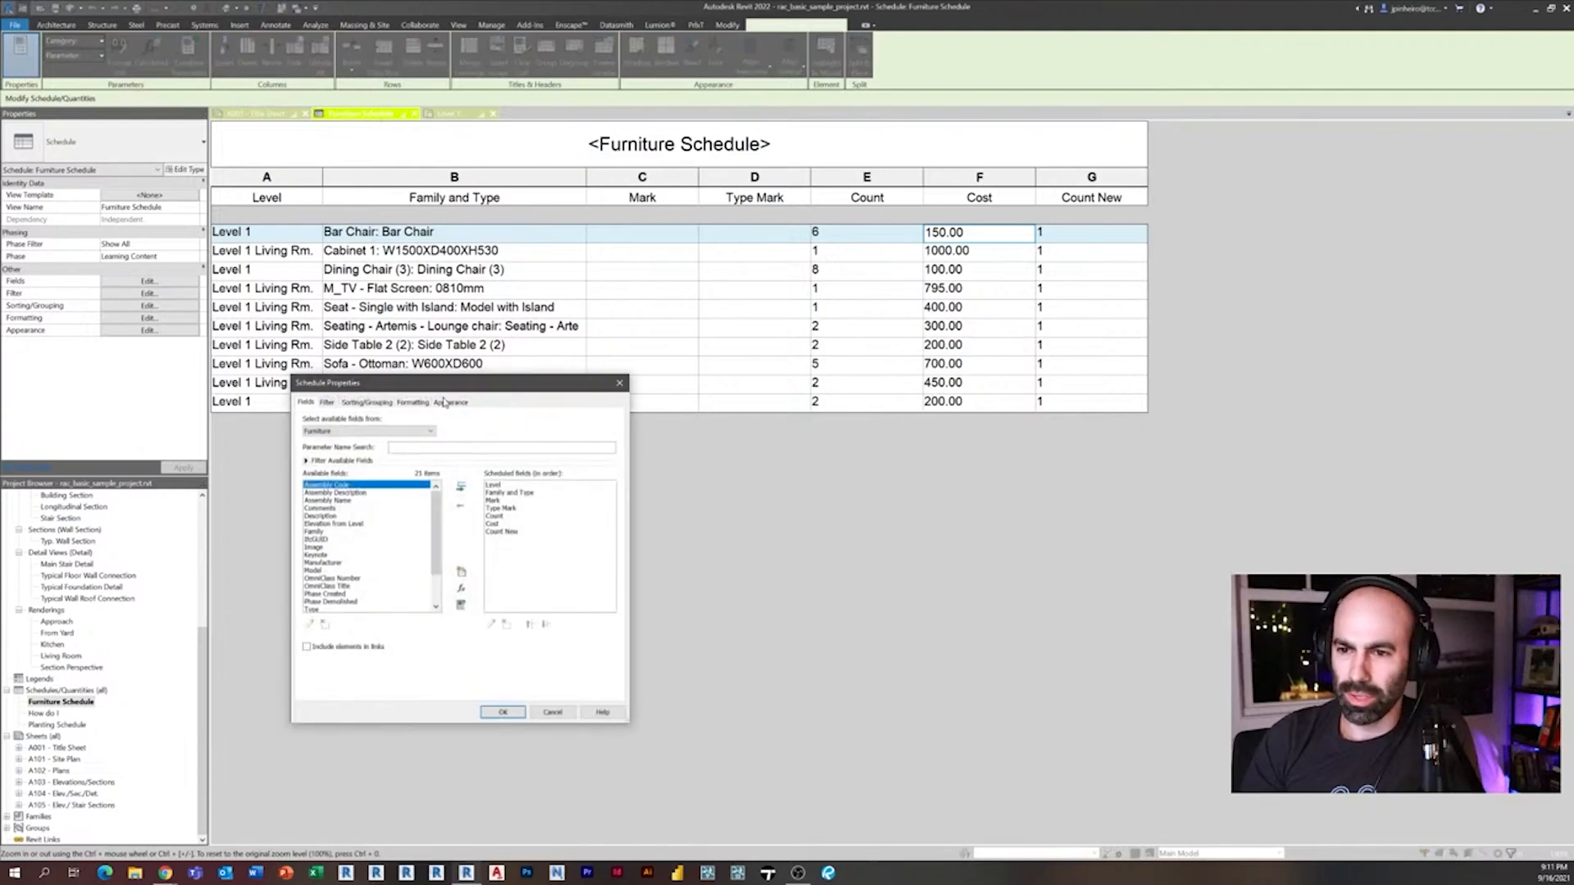
{"action": "left_click", "coordinate": [413, 403]}
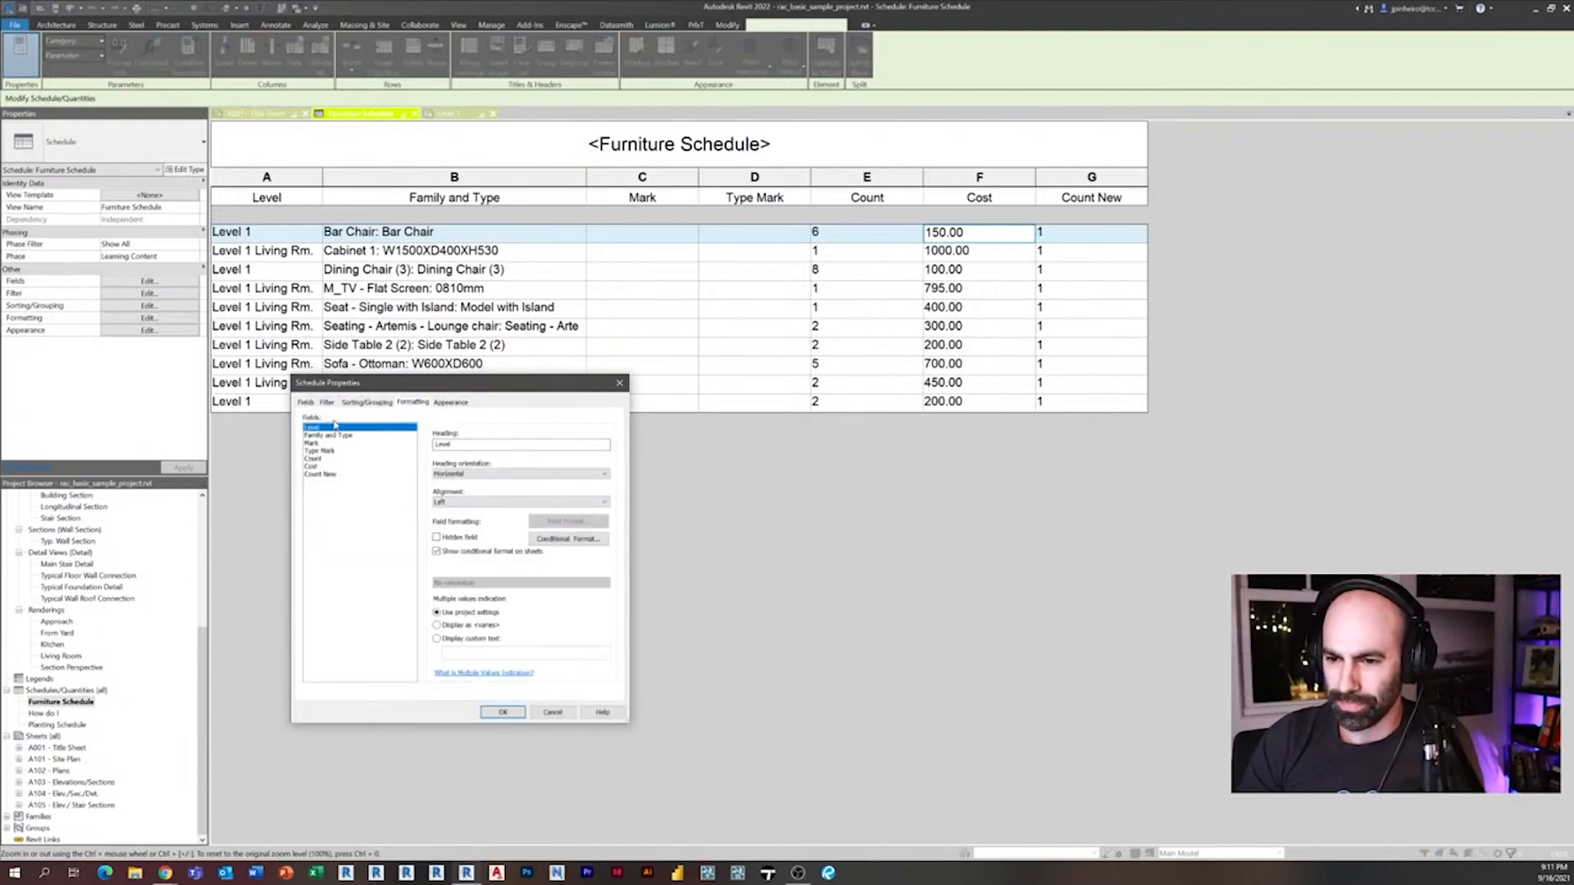
{"action": "left_click", "coordinate": [321, 473]}
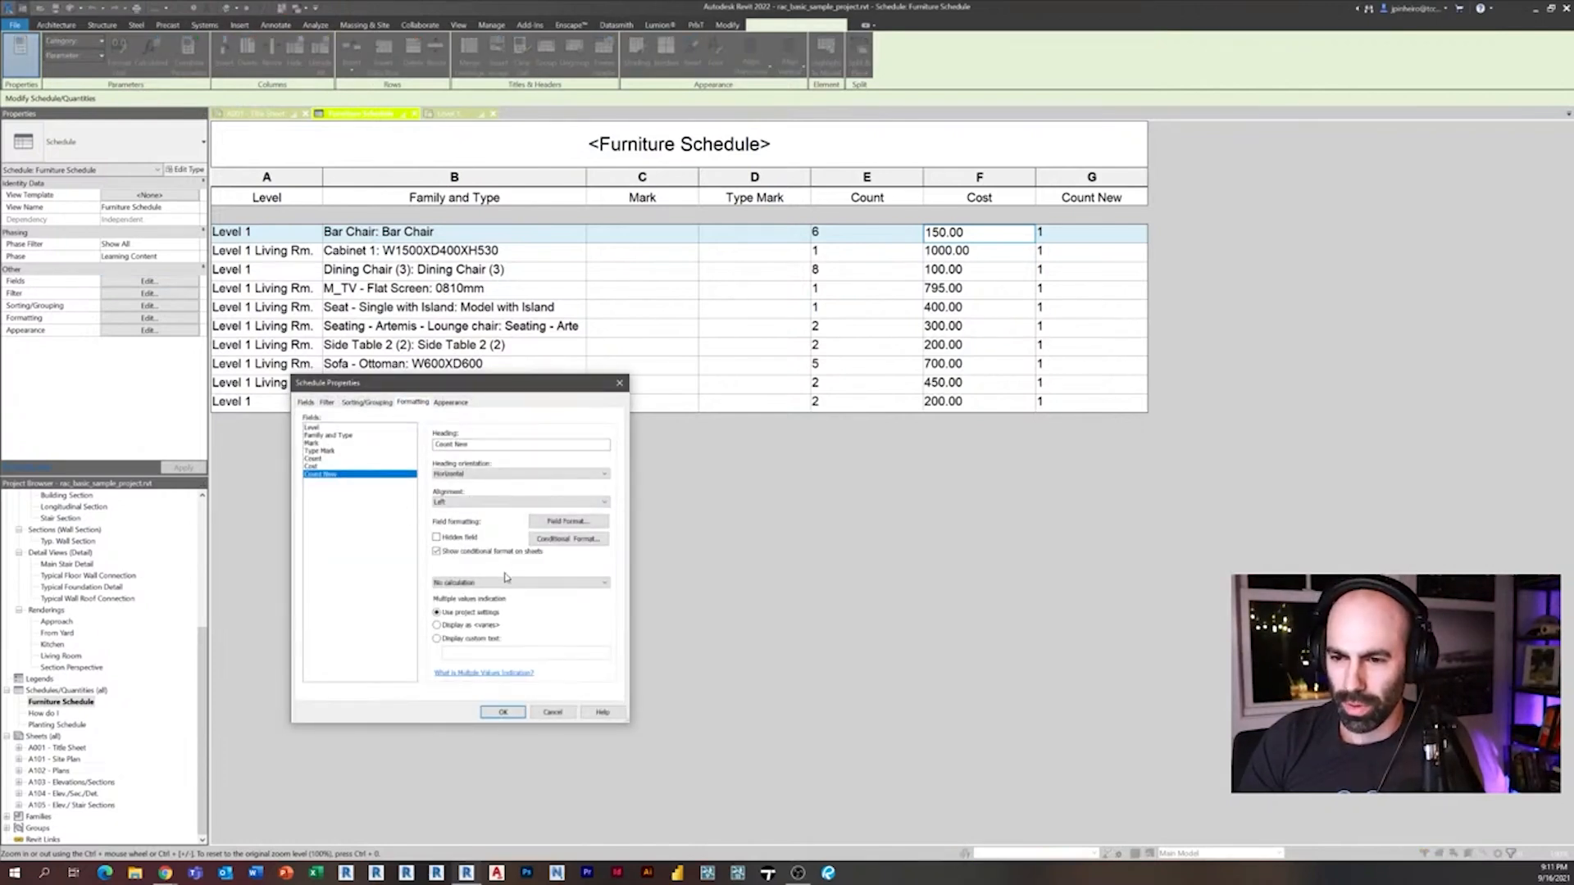
{"action": "left_click", "coordinate": [519, 582]}
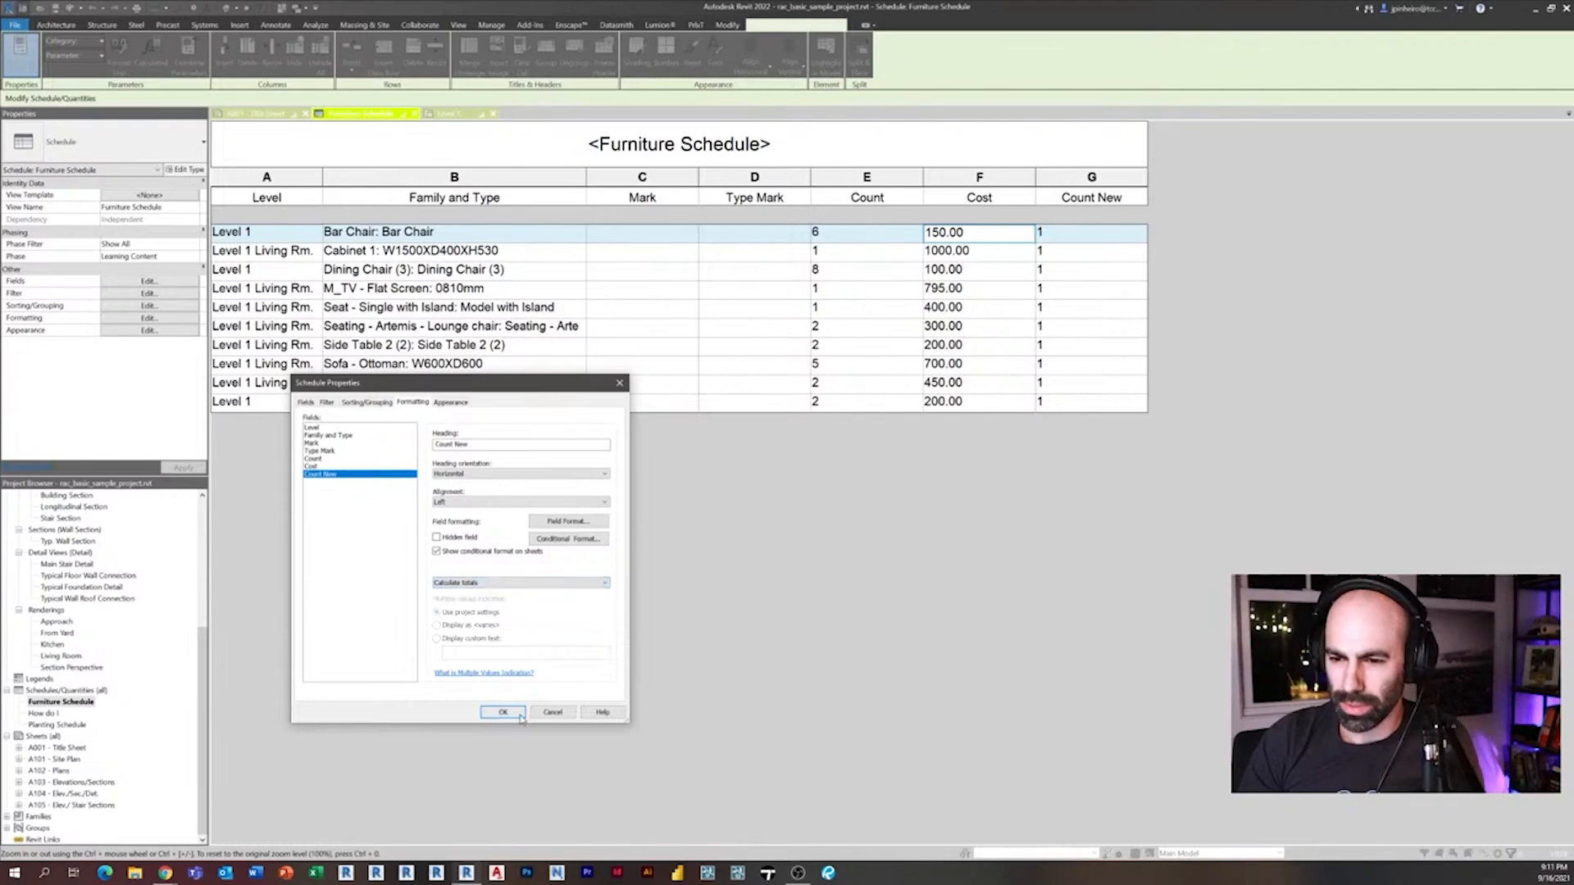
{"action": "left_click", "coordinate": [503, 713]}
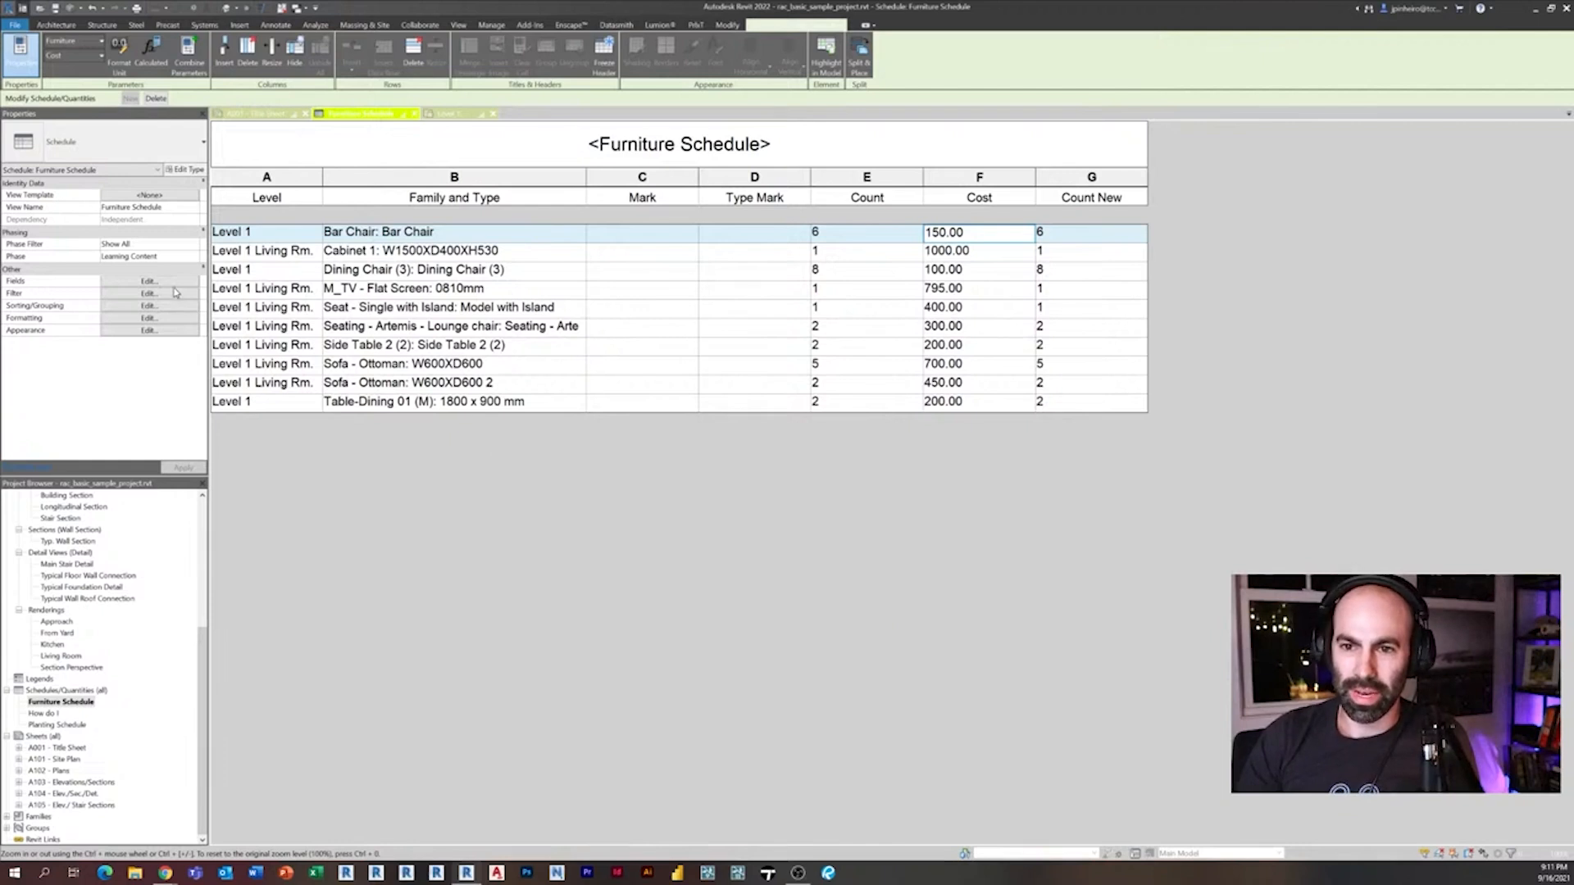
{"action": "left_click", "coordinate": [149, 280]}
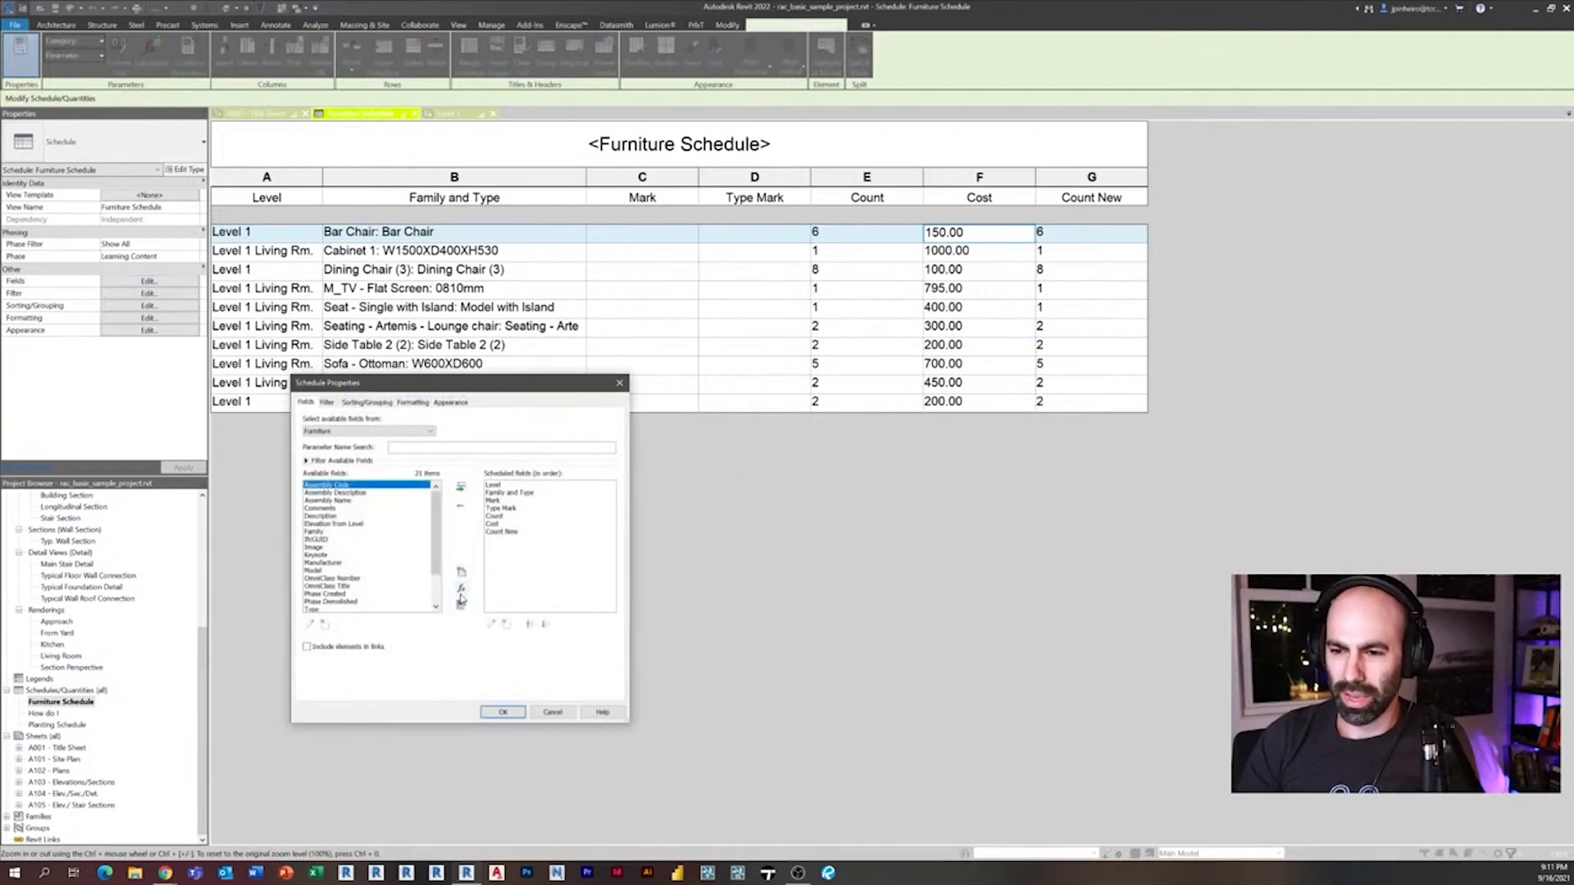
Step: Create a Total Cost calculated field with formula Cost * Count New
{"action": "left_click", "coordinate": [459, 587]}
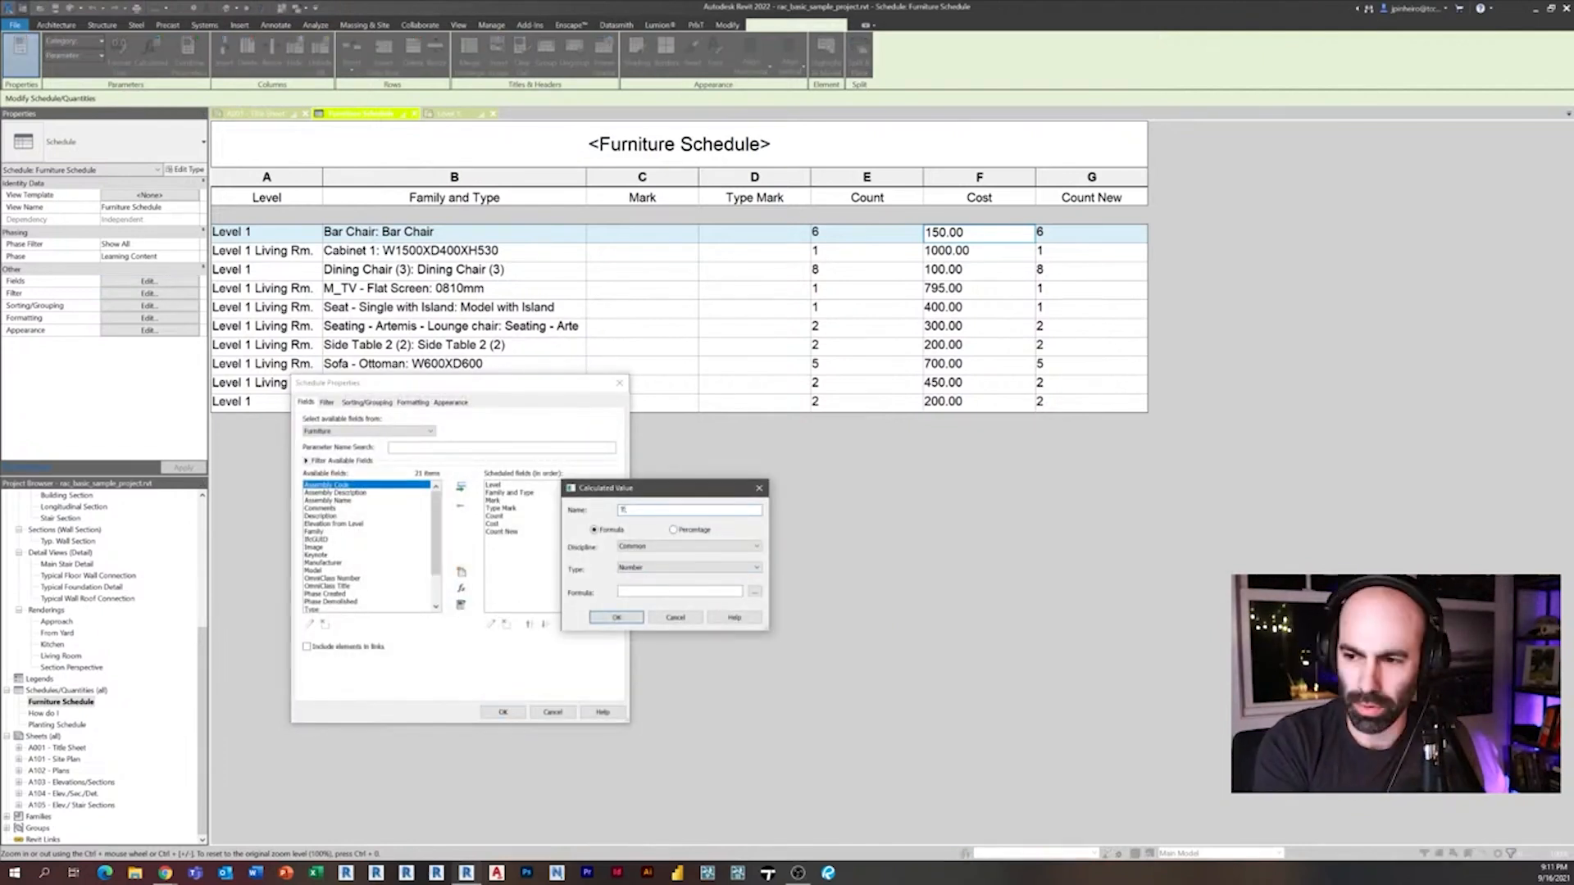
{"action": "type", "text": "otal Cost"}
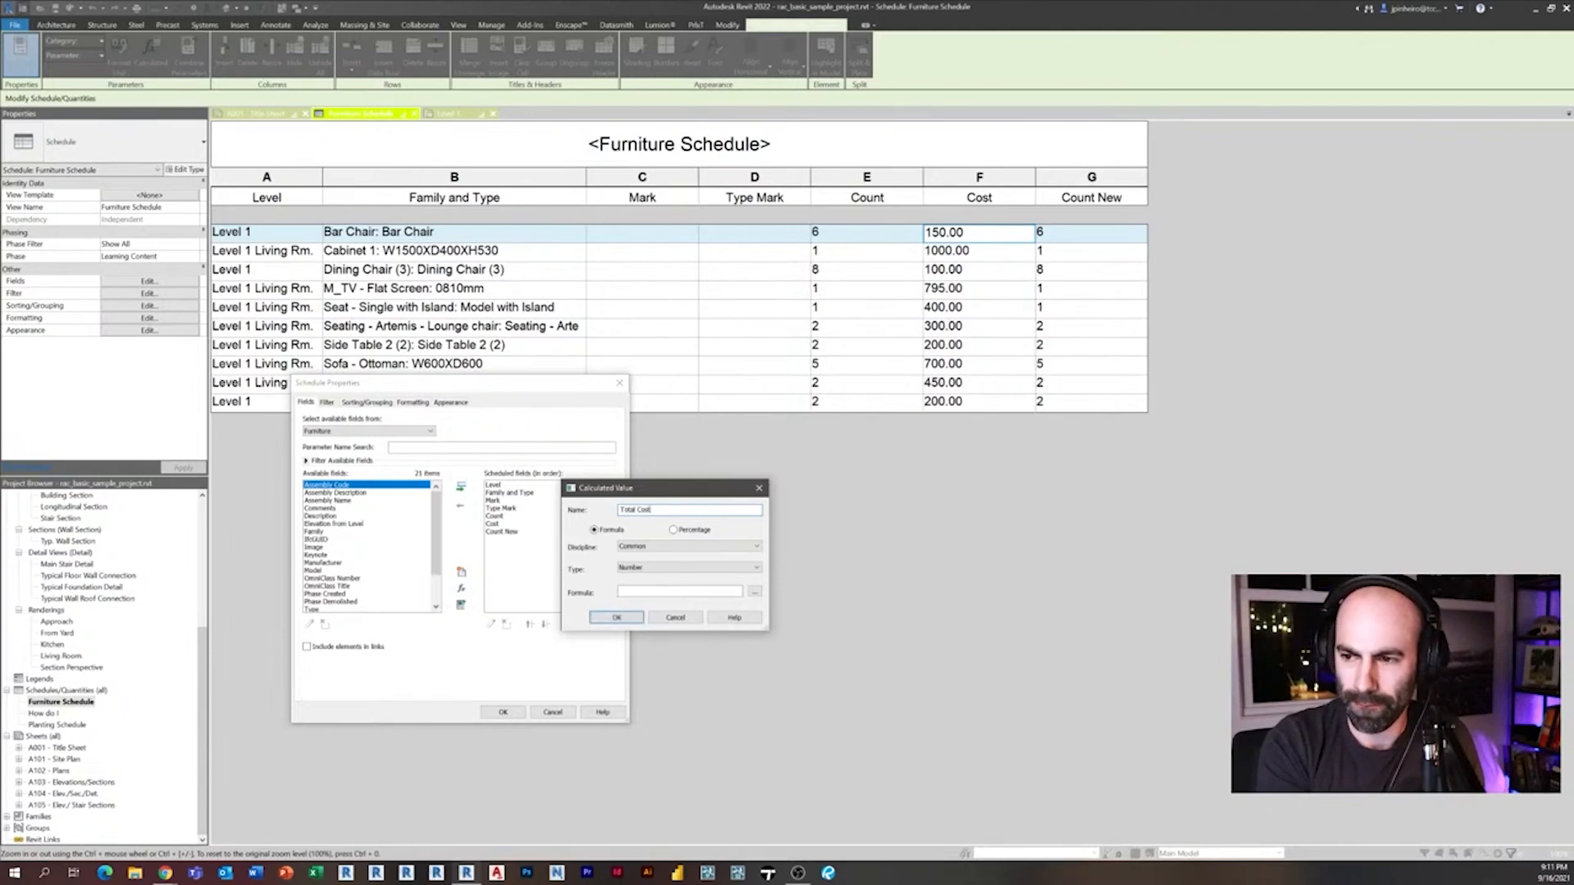
{"action": "left_click", "coordinate": [678, 592]}
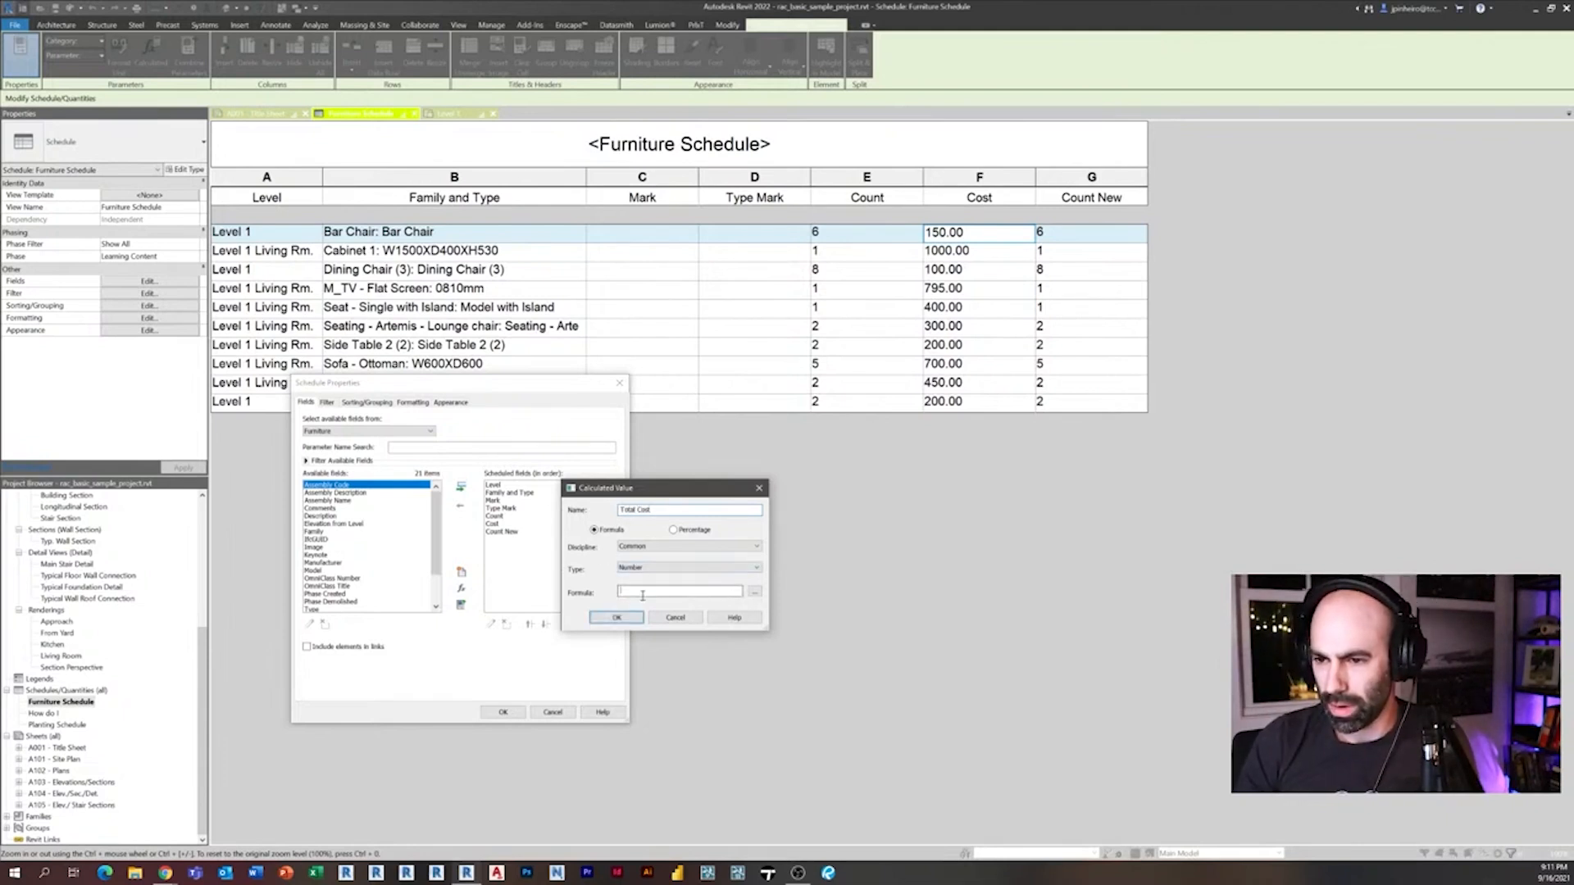
{"action": "type", "text": "Col"}
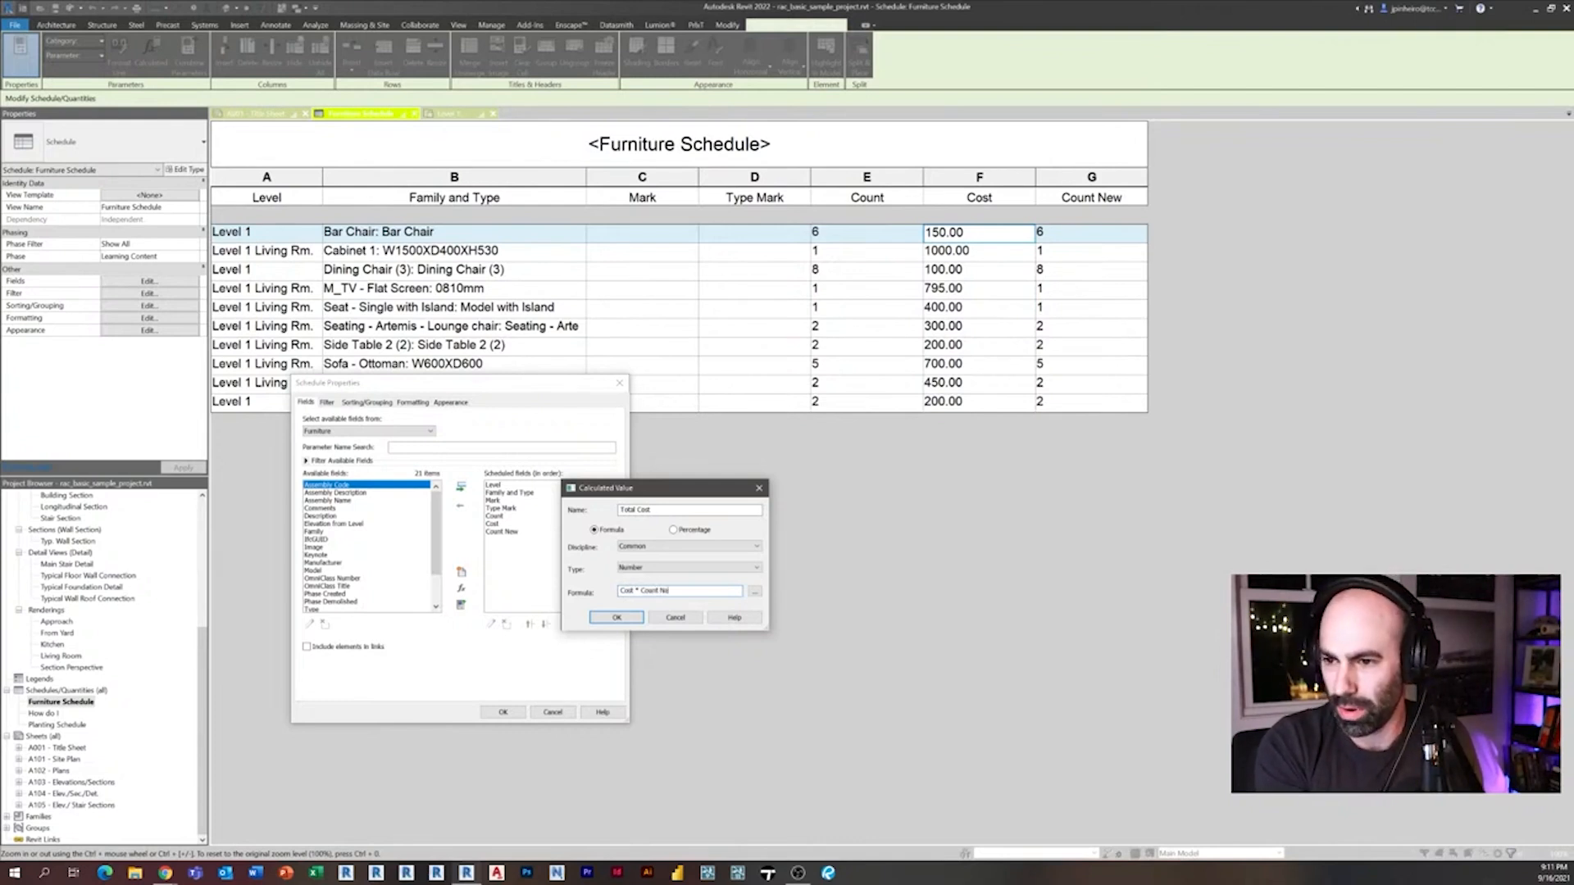
{"action": "left_click", "coordinate": [616, 618]}
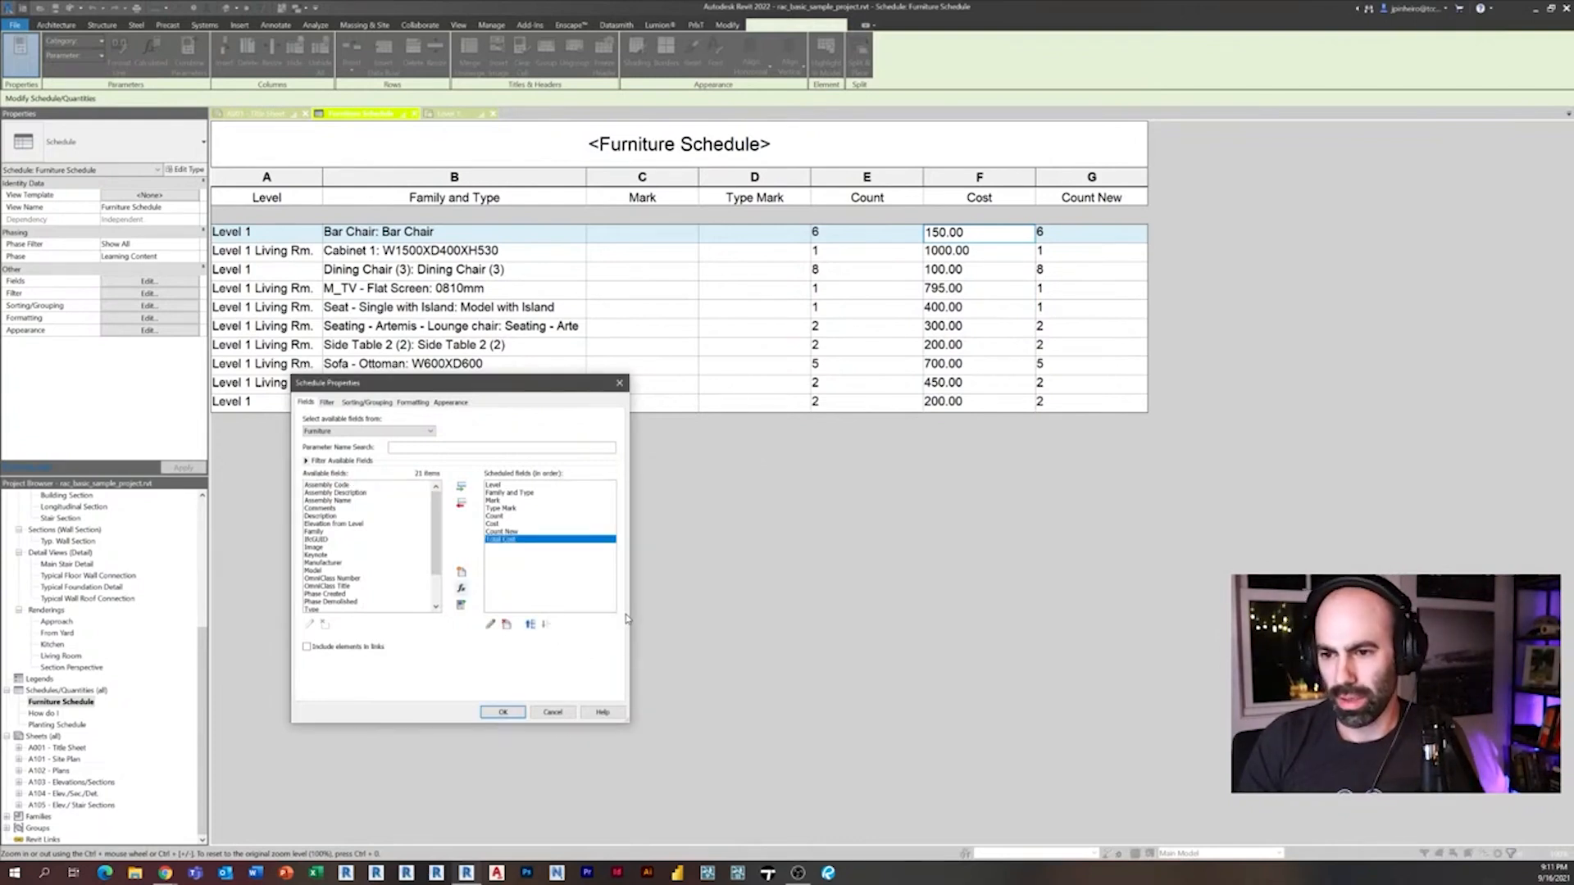
{"action": "mouse_move", "coordinate": [736, 659]}
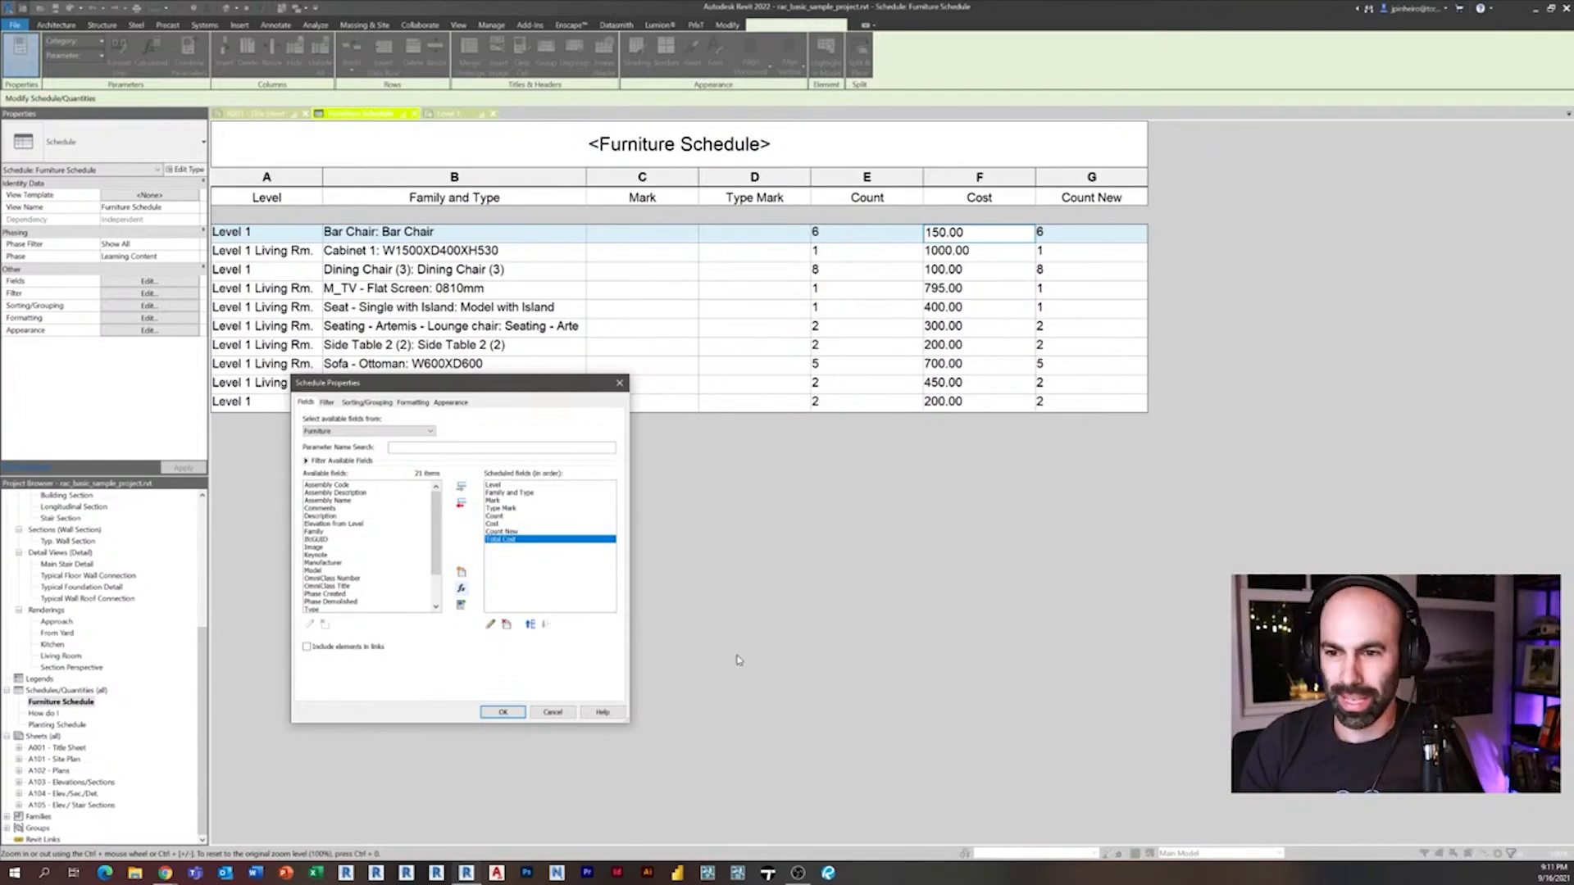
Step: Set Total Cost to Calculate totals and apply it to the schedule
{"action": "left_click", "coordinate": [413, 403]}
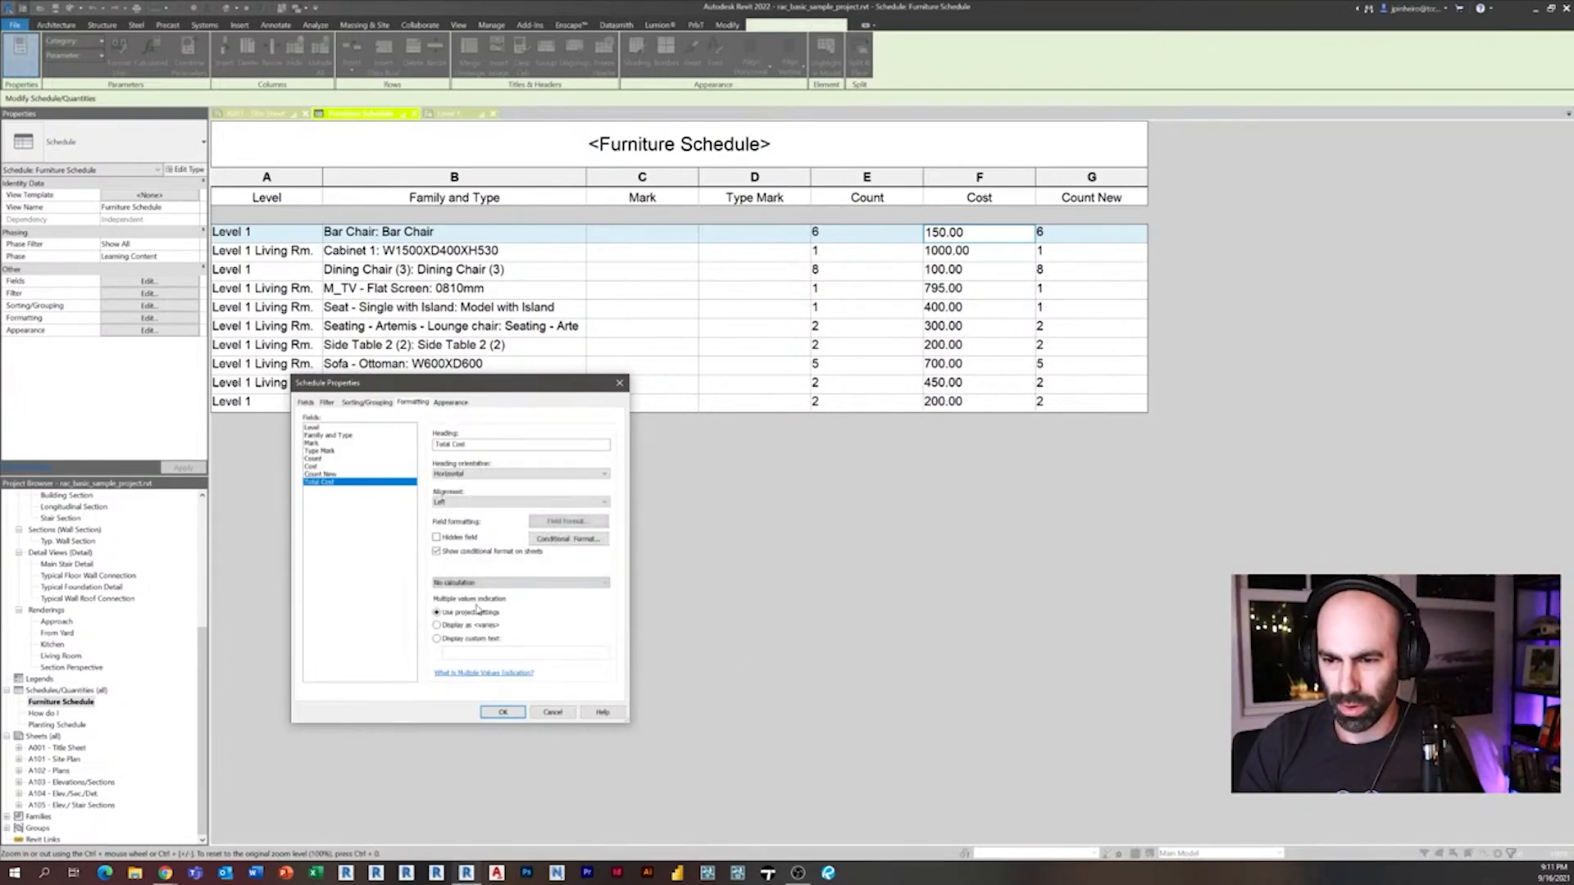
{"action": "left_click", "coordinate": [519, 582]}
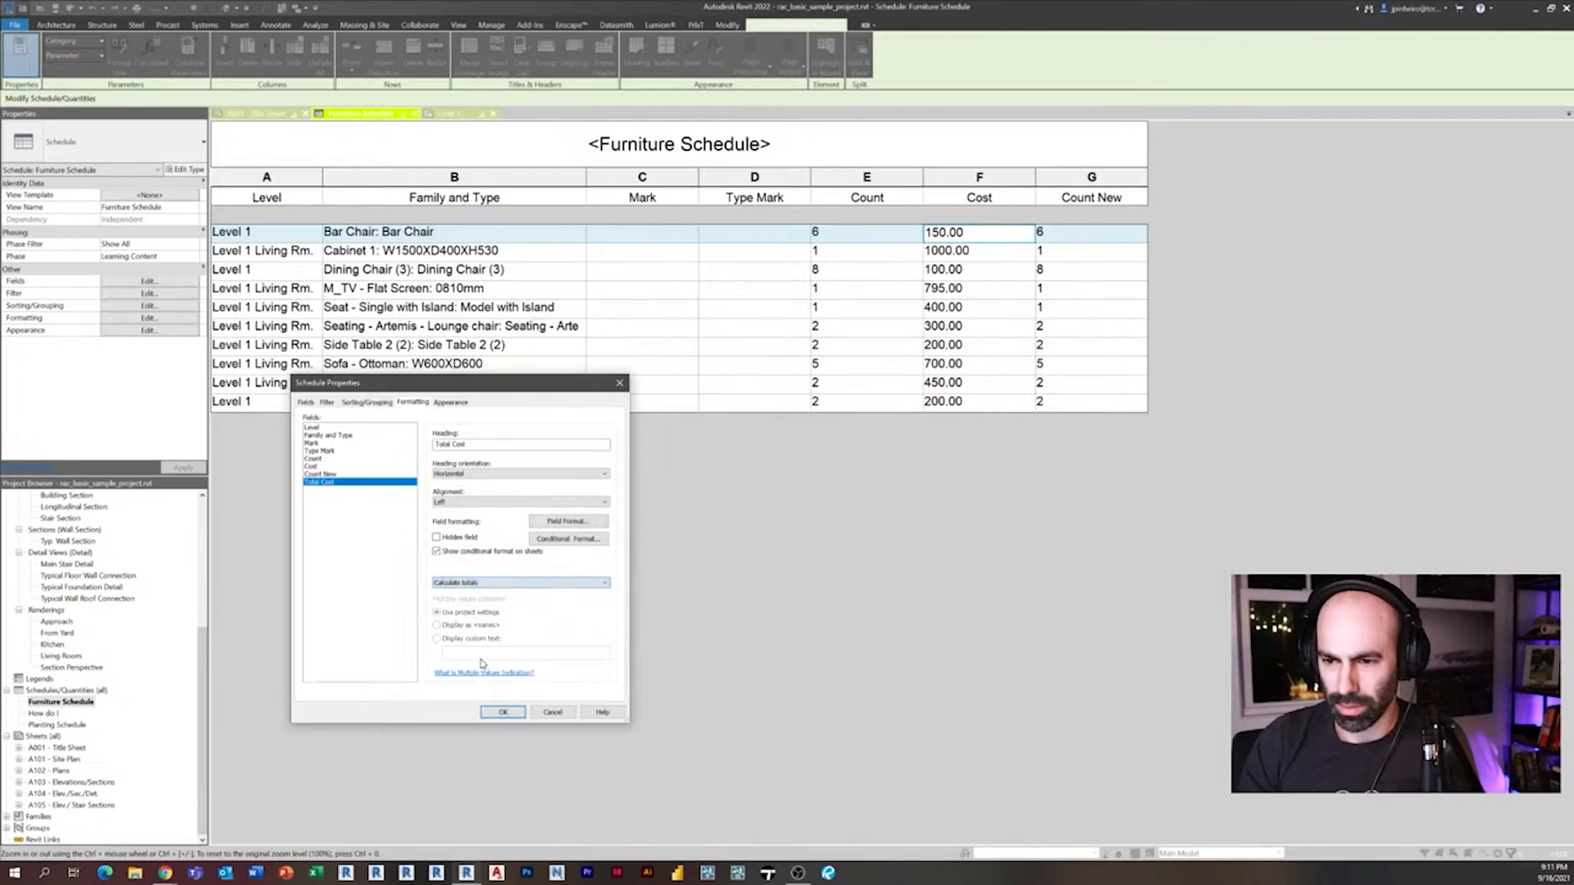
{"action": "left_click", "coordinate": [502, 711]}
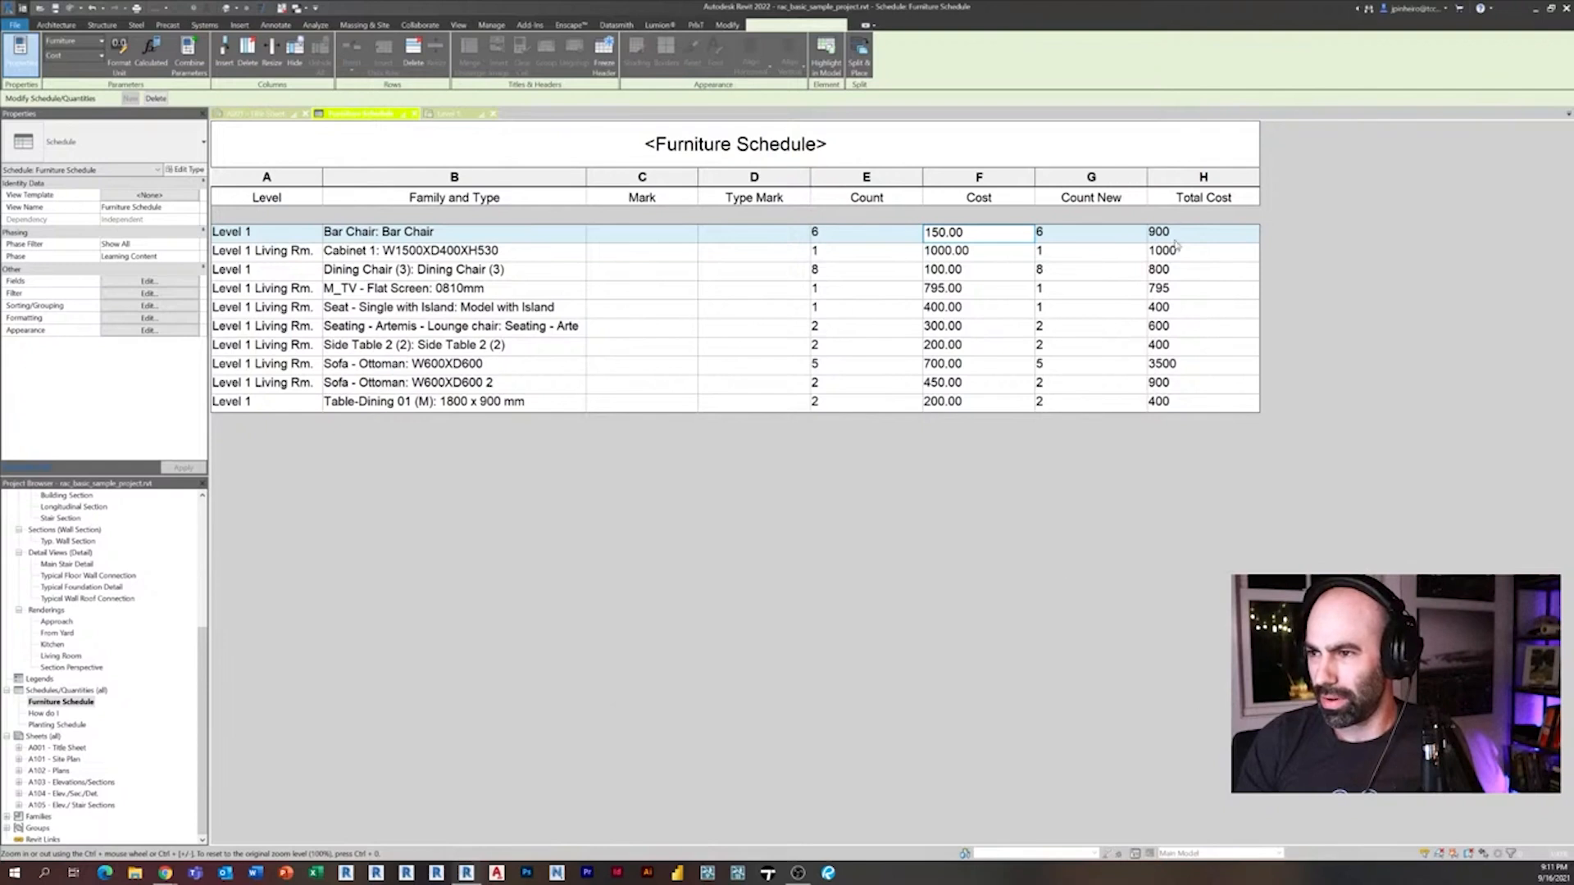
{"action": "left_click", "coordinate": [1202, 231]}
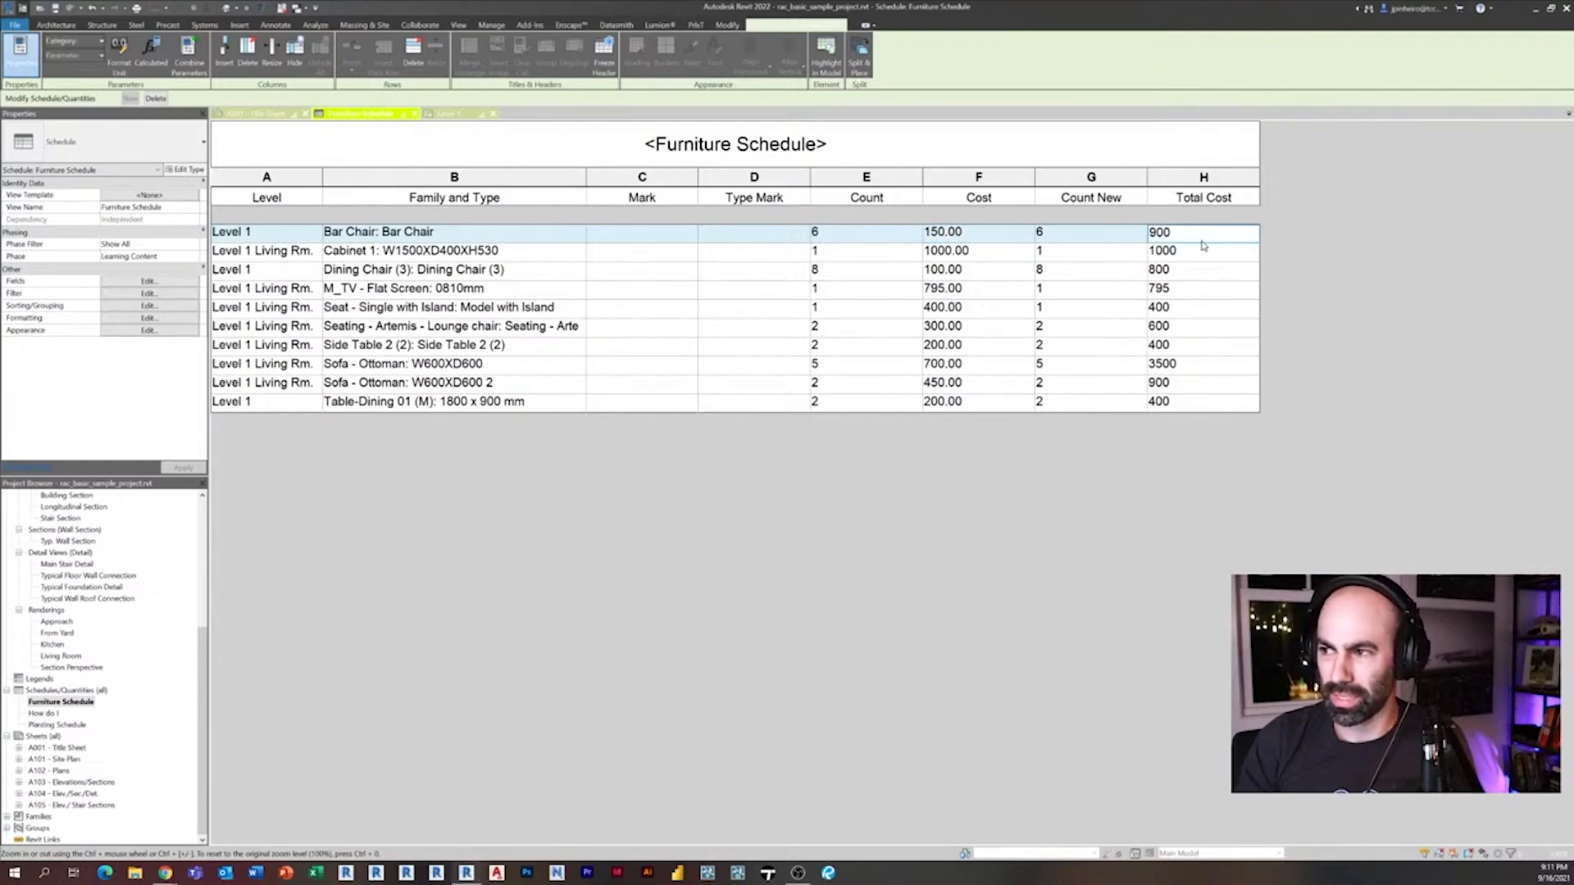